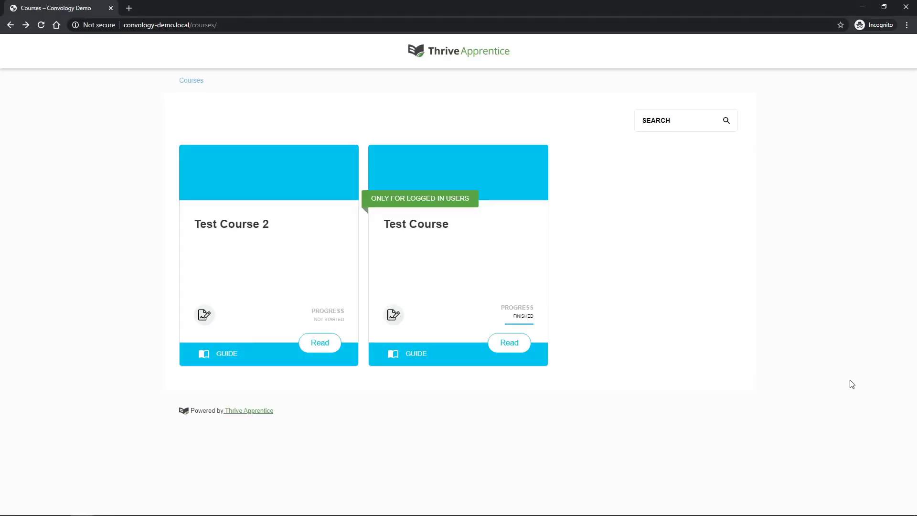
{"action": "mouse_move", "coordinate": [707, 263]}
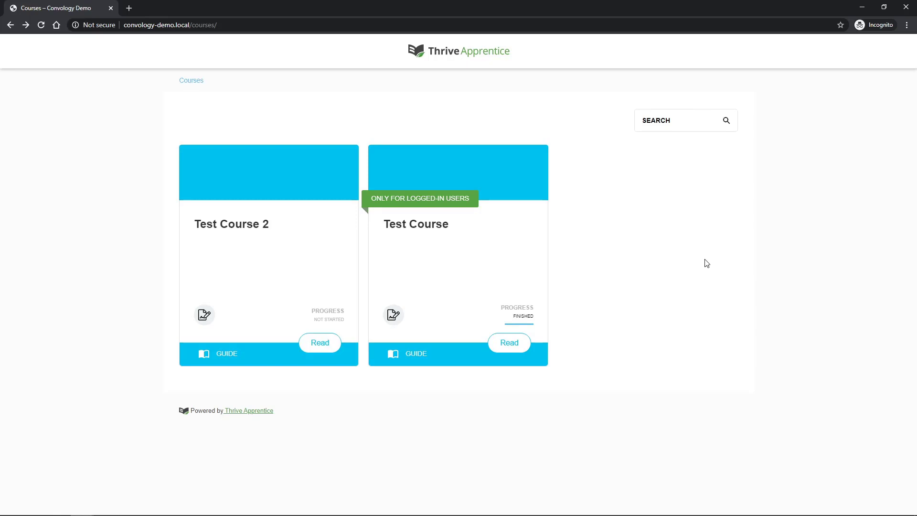
{"action": "mouse_move", "coordinate": [472, 61]}
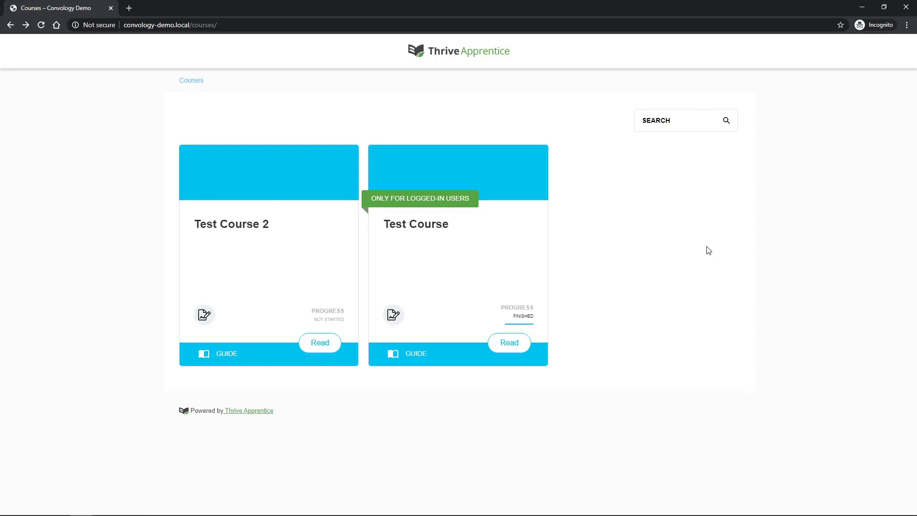
{"action": "mouse_move", "coordinate": [565, 70]}
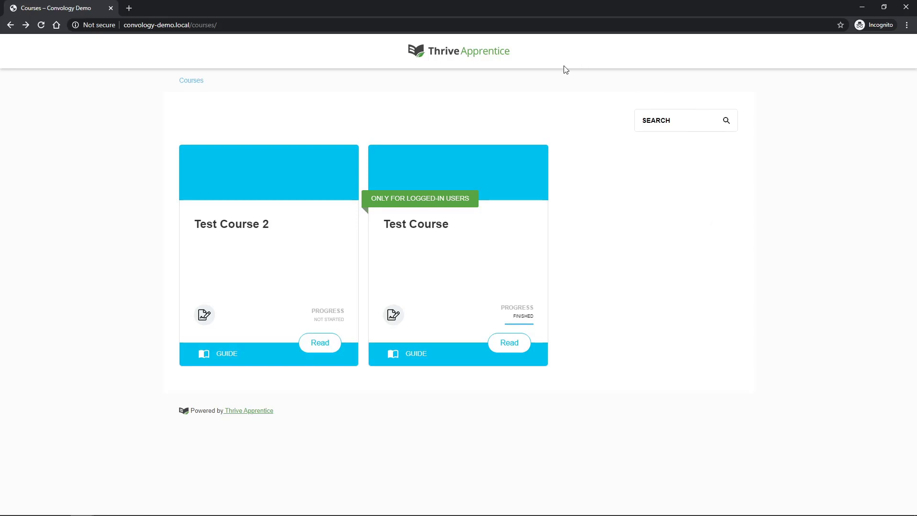
{"action": "mouse_move", "coordinate": [151, 76]}
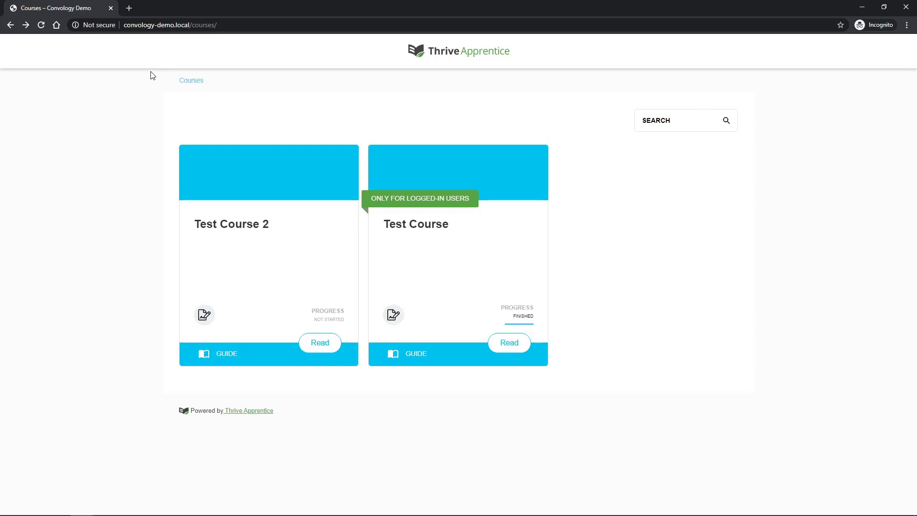
{"action": "mouse_move", "coordinate": [479, 234]}
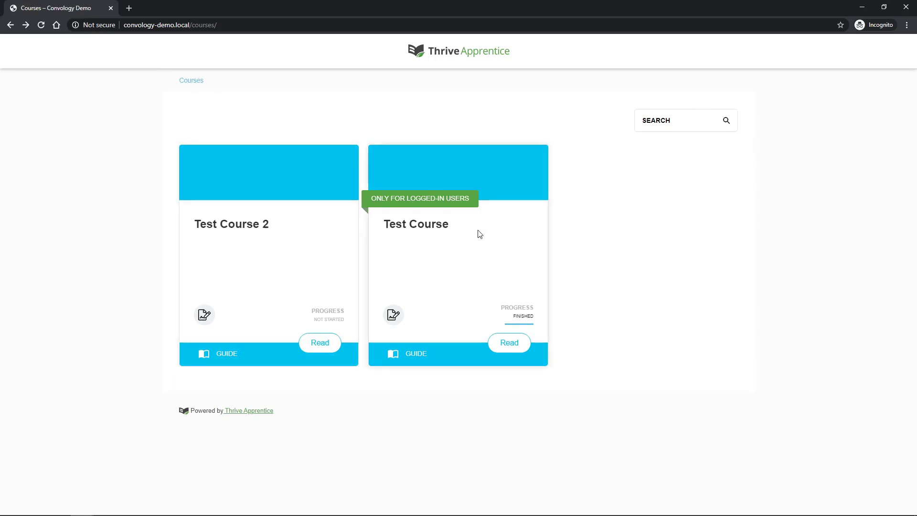
{"action": "mouse_move", "coordinate": [412, 225]}
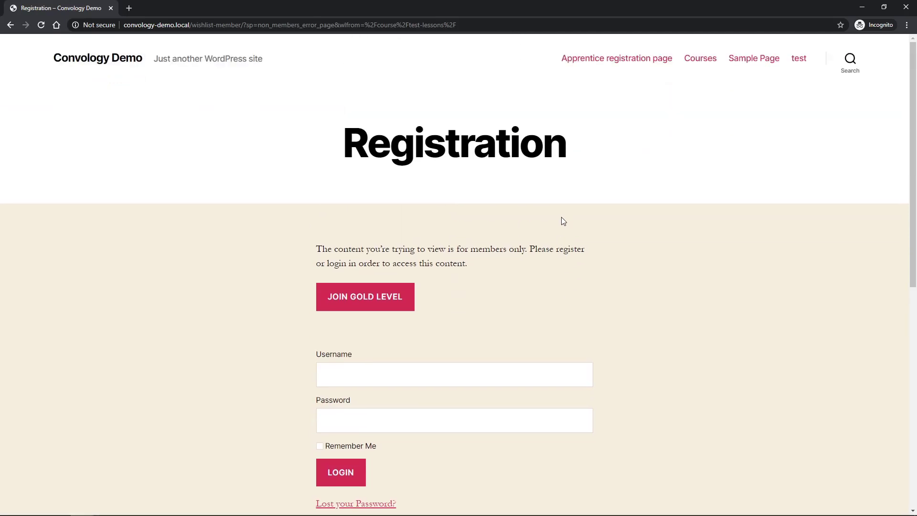
{"action": "mouse_move", "coordinate": [478, 269]}
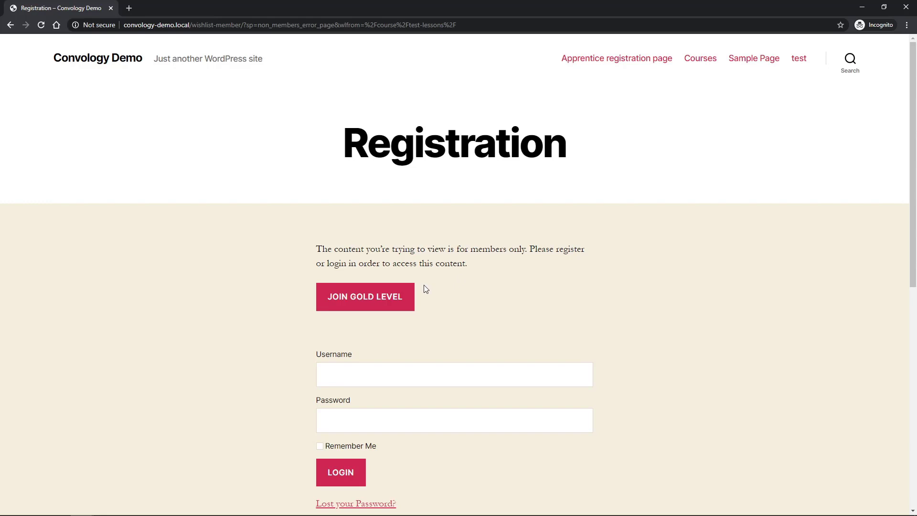
{"action": "mouse_move", "coordinate": [472, 276]}
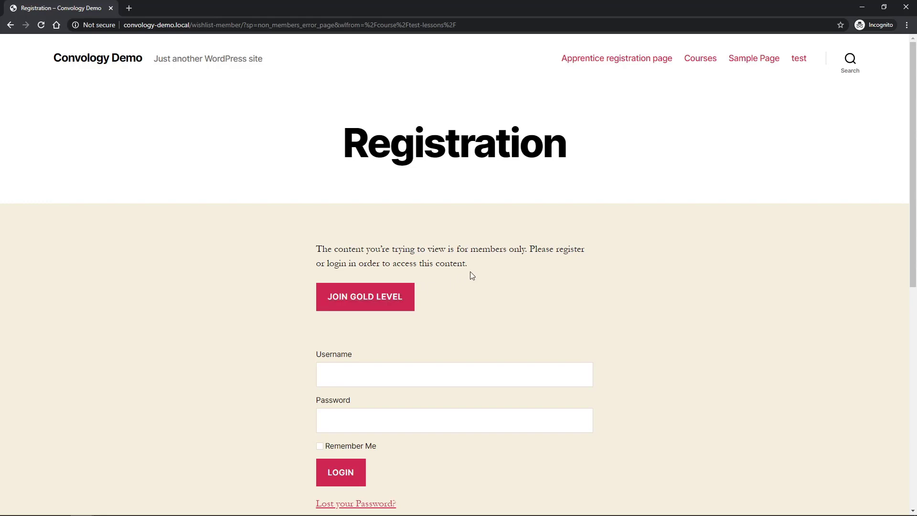
Step: Scroll the registration page and open the Gold Level card registration form priced USD 50.00
{"action": "scroll", "scroll_direction": "down", "scroll_amount": 3}
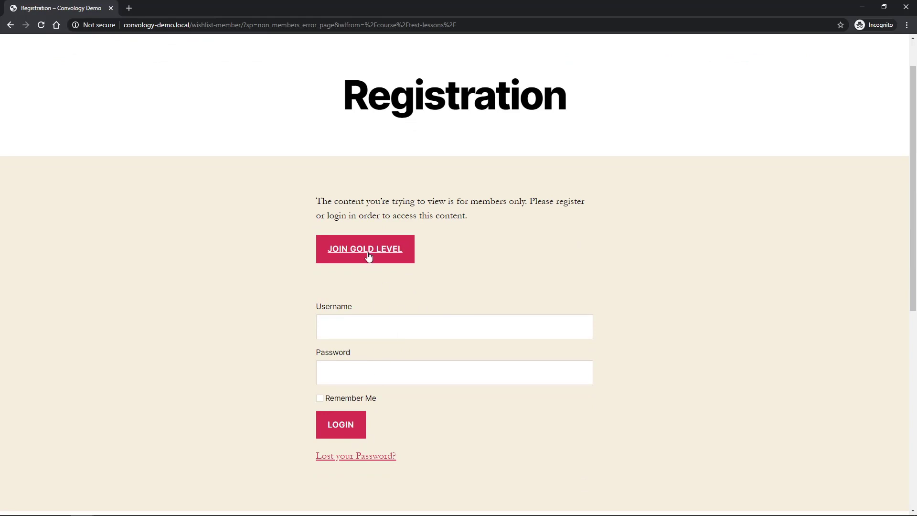
{"action": "left_click", "coordinate": [364, 248]}
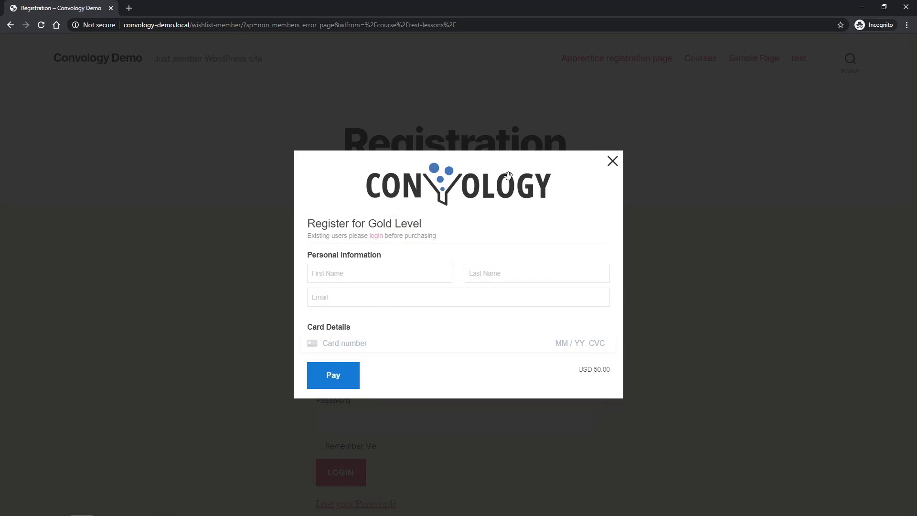
{"action": "mouse_move", "coordinate": [599, 373]}
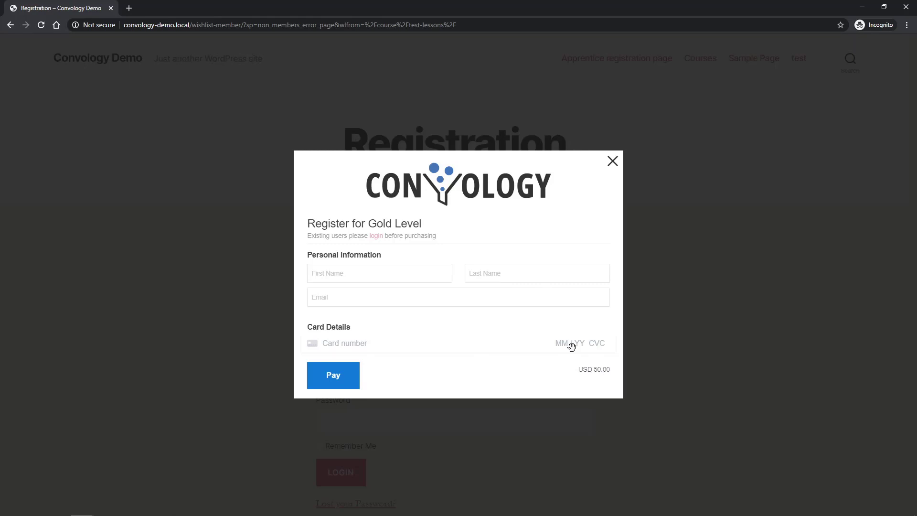
{"action": "mouse_move", "coordinate": [613, 162]}
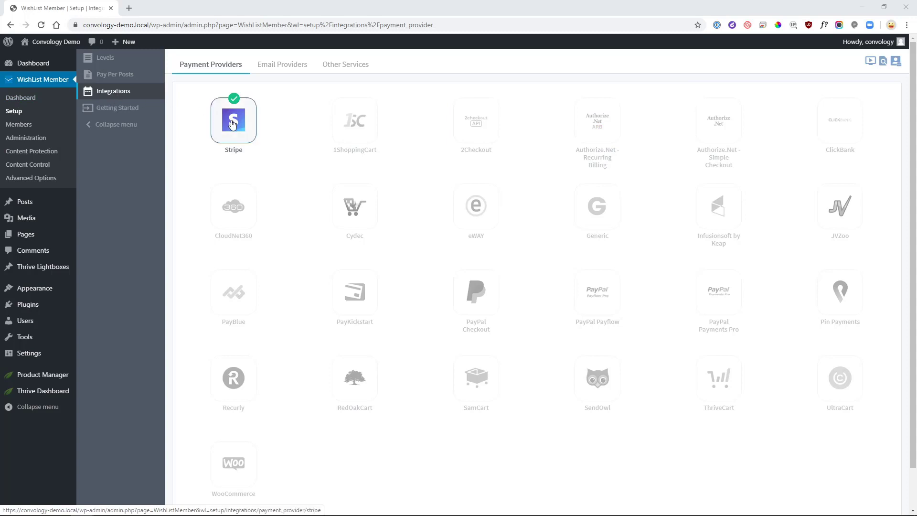
Step: Open the Stripe payment provider settings, showing the API connected and the webhook URL
{"action": "left_click", "coordinate": [234, 121]}
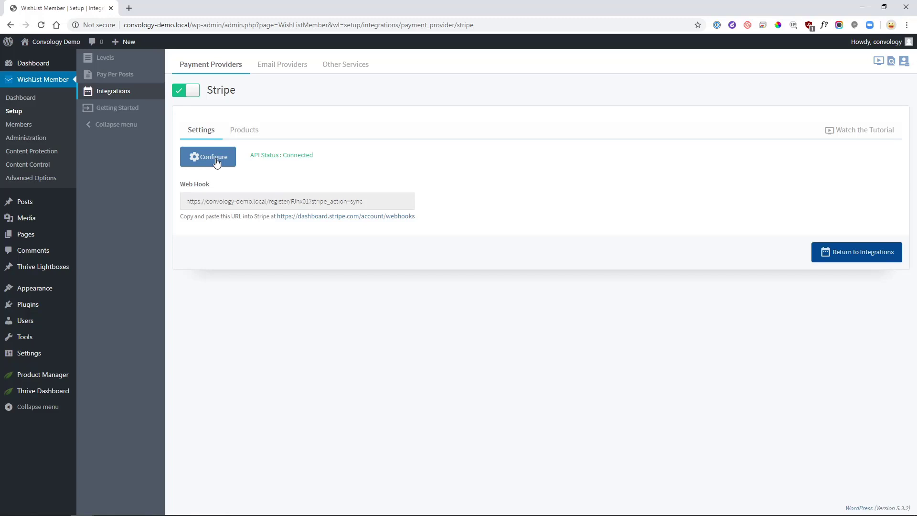
{"action": "mouse_move", "coordinate": [409, 169]}
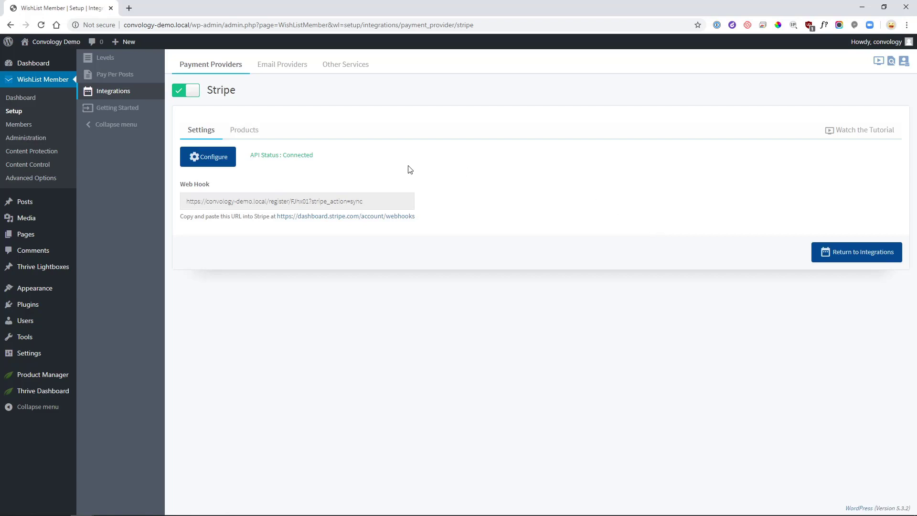
{"action": "mouse_move", "coordinate": [343, 97]}
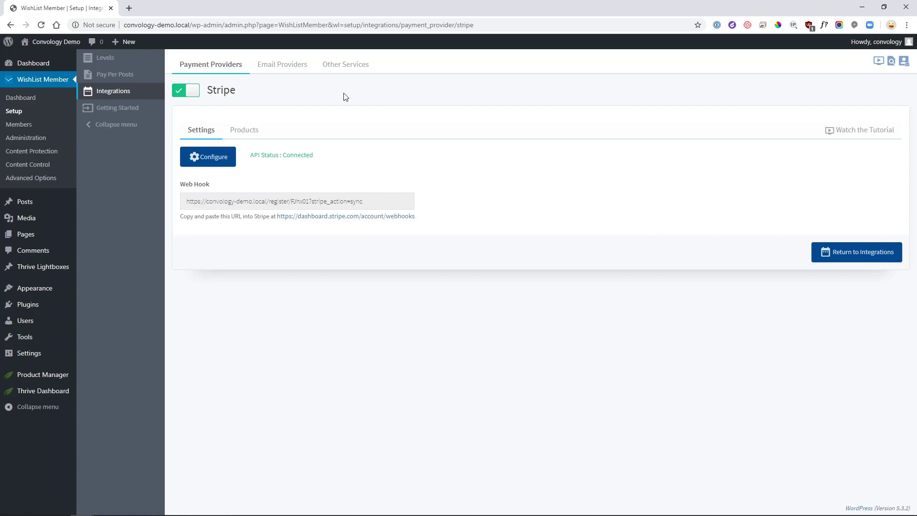
{"action": "mouse_move", "coordinate": [288, 111]}
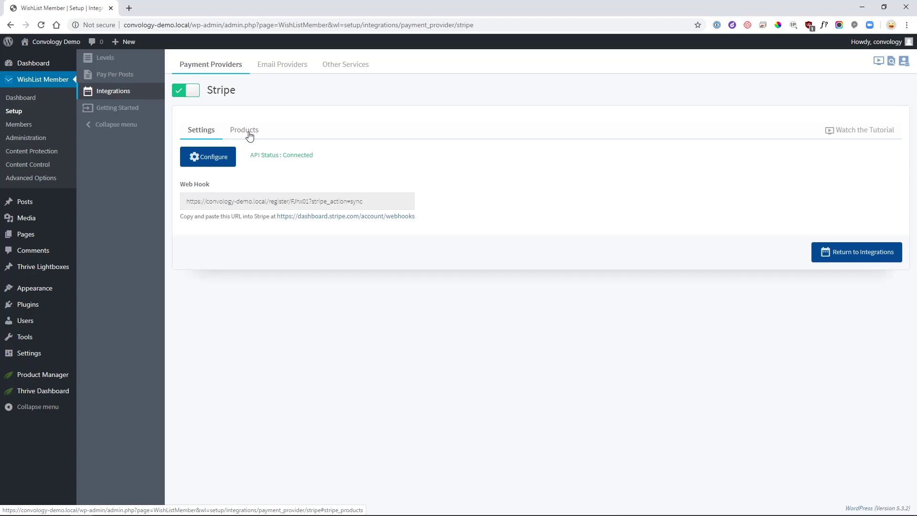
Step: Review the Stripe products and save Gold Level as a 50.00 one-time payment
{"action": "left_click", "coordinate": [243, 130]}
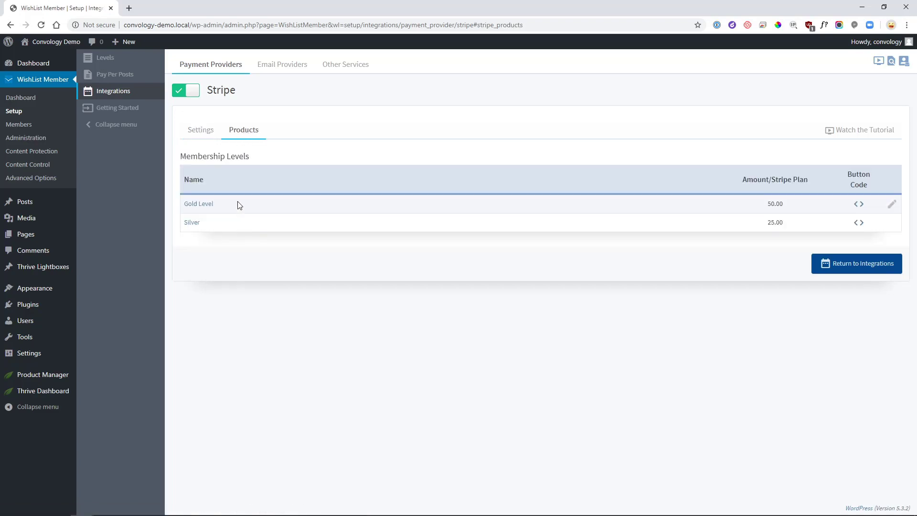
{"action": "mouse_move", "coordinate": [206, 203]}
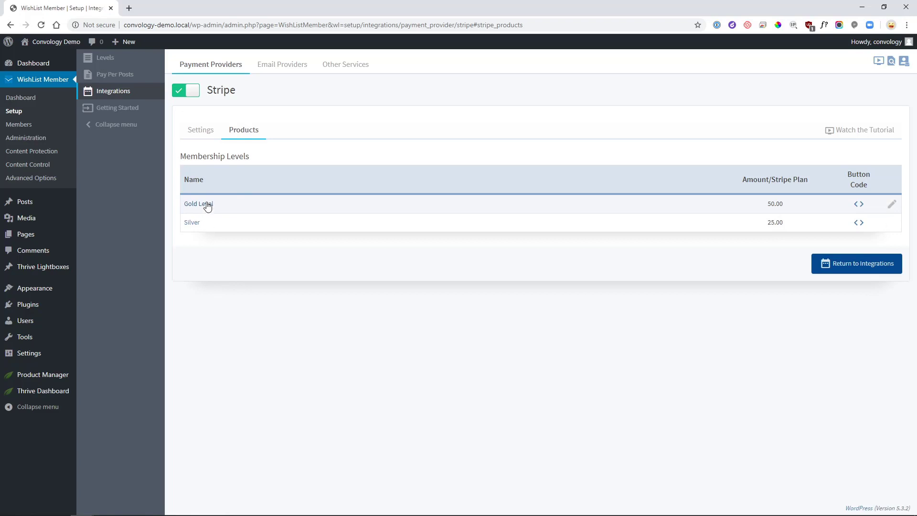
{"action": "mouse_move", "coordinate": [105, 57]}
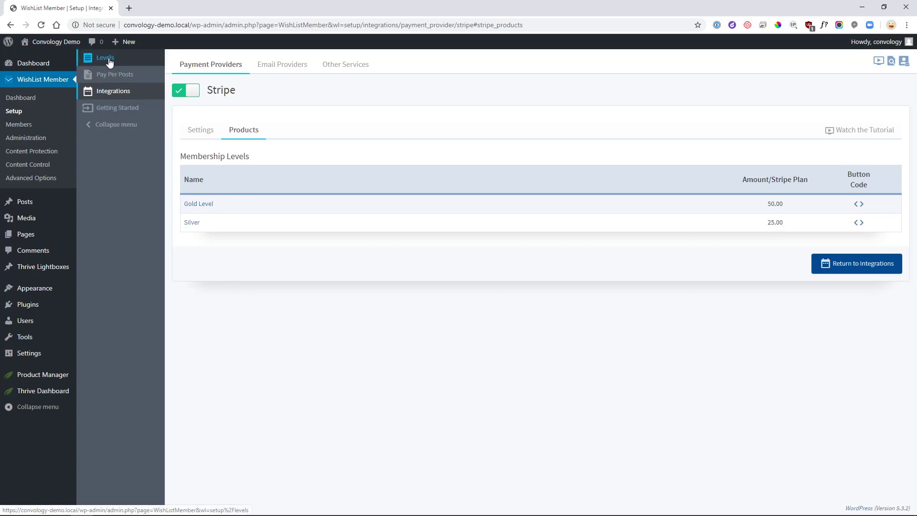
{"action": "mouse_move", "coordinate": [107, 64]}
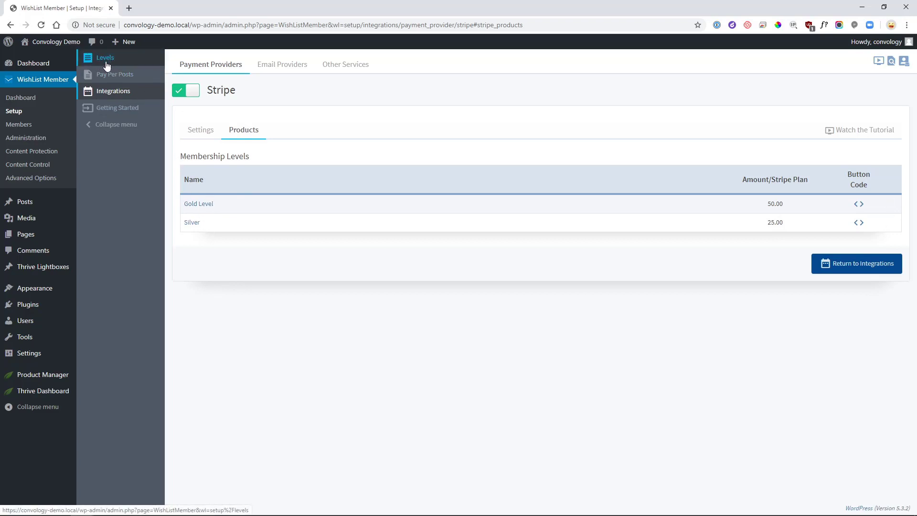
{"action": "mouse_move", "coordinate": [653, 235]}
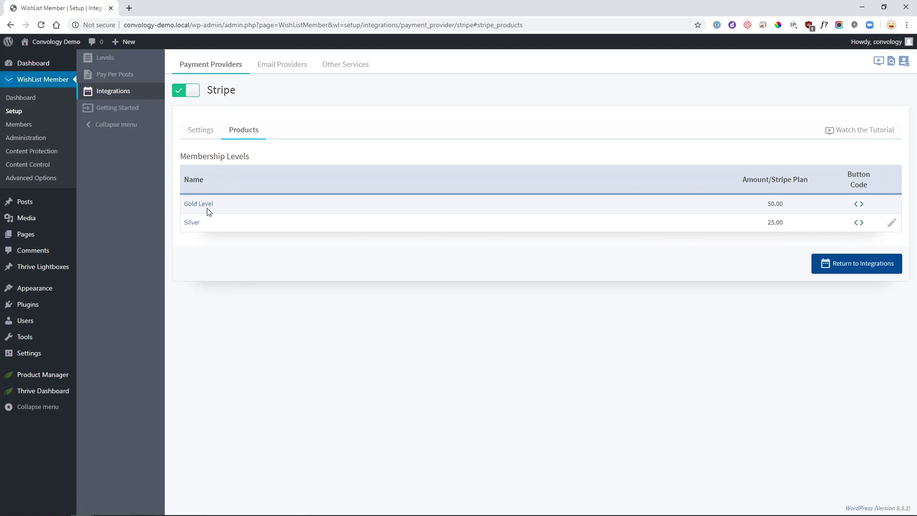
{"action": "mouse_move", "coordinate": [891, 205]}
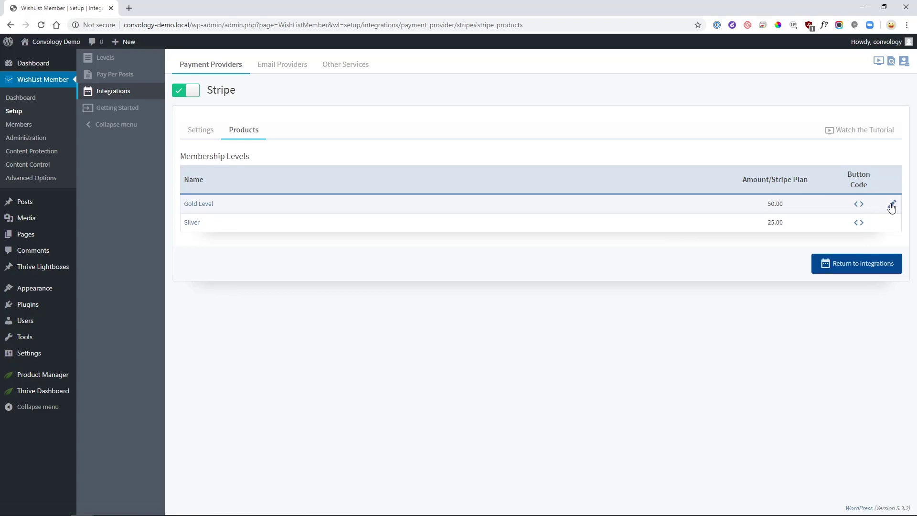
{"action": "left_click", "coordinate": [891, 204]}
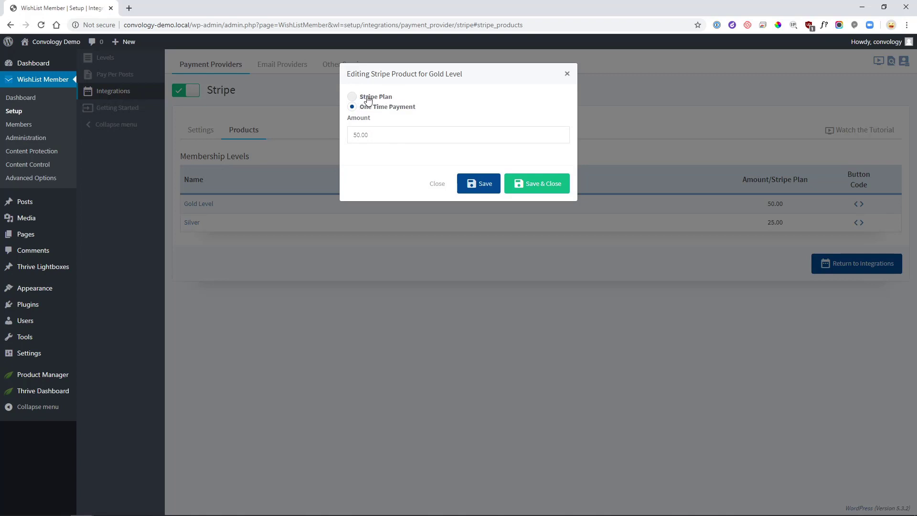
{"action": "mouse_move", "coordinate": [391, 103]}
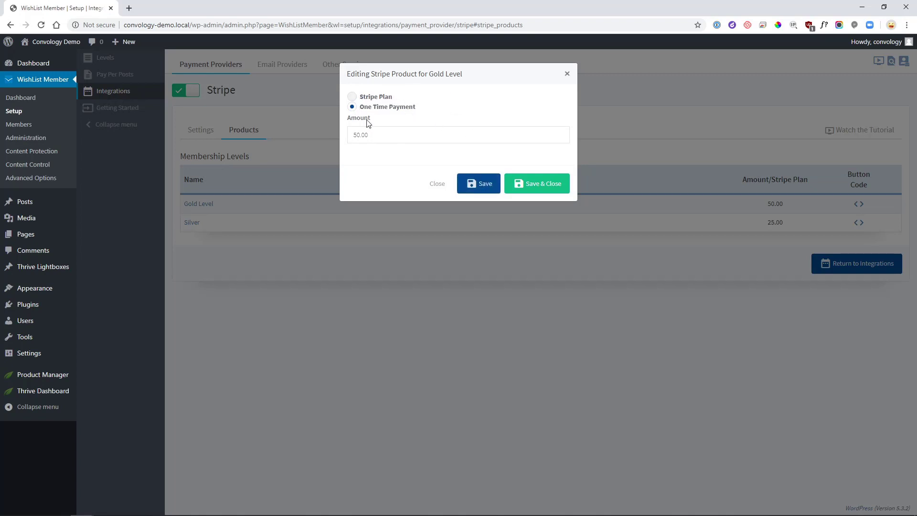
{"action": "left_click", "coordinate": [536, 183]}
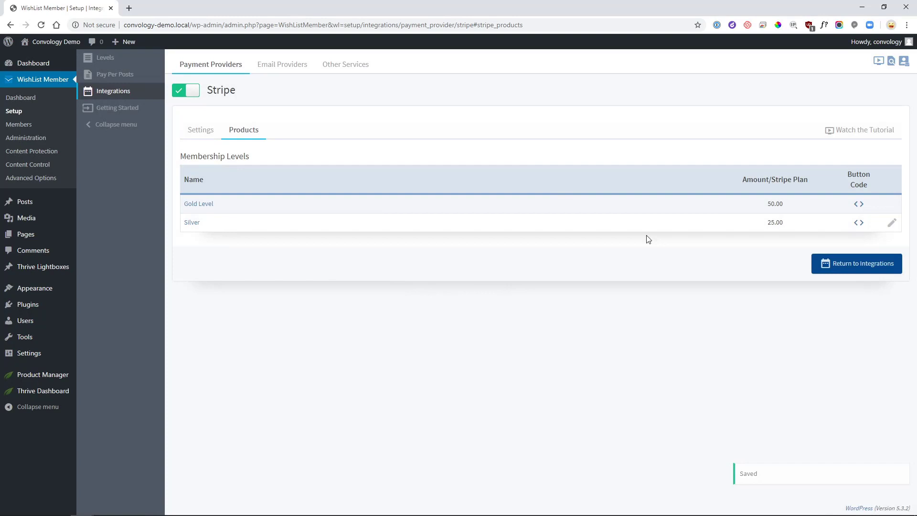
{"action": "mouse_move", "coordinate": [337, 290]}
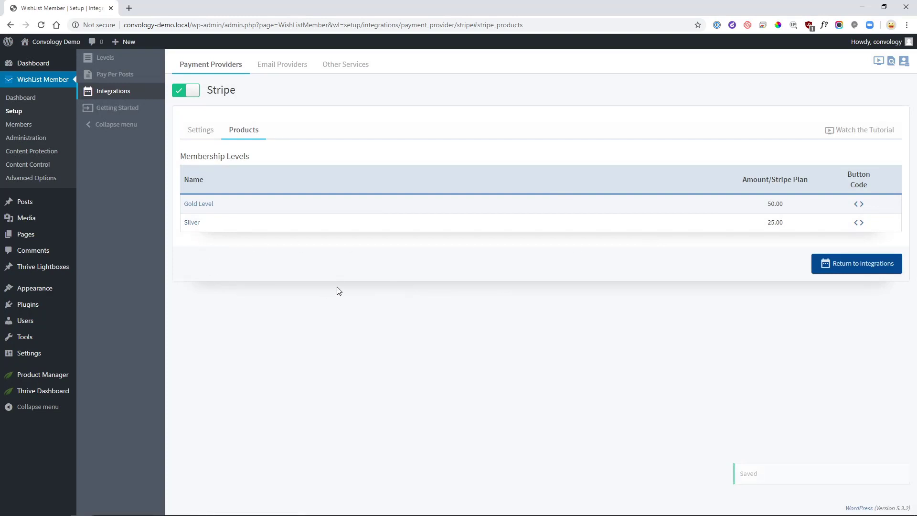
{"action": "mouse_move", "coordinate": [385, 216]}
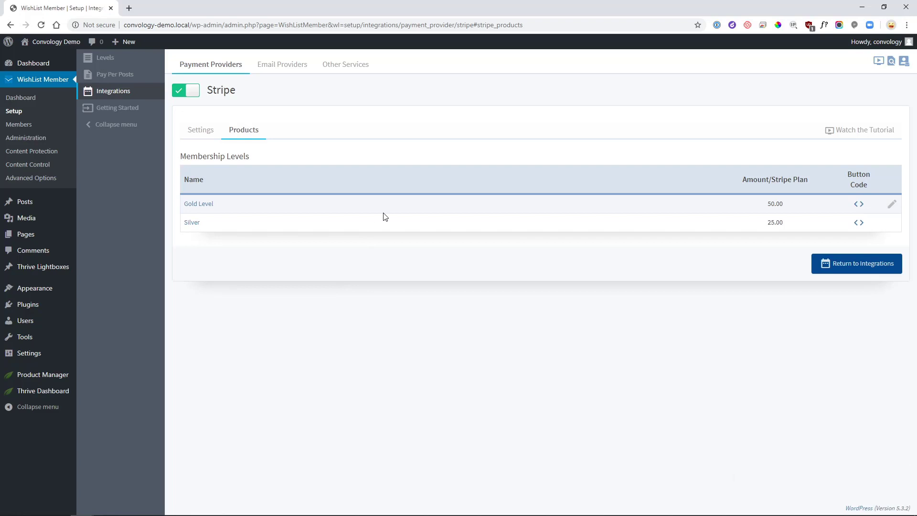
{"action": "mouse_move", "coordinate": [401, 302]}
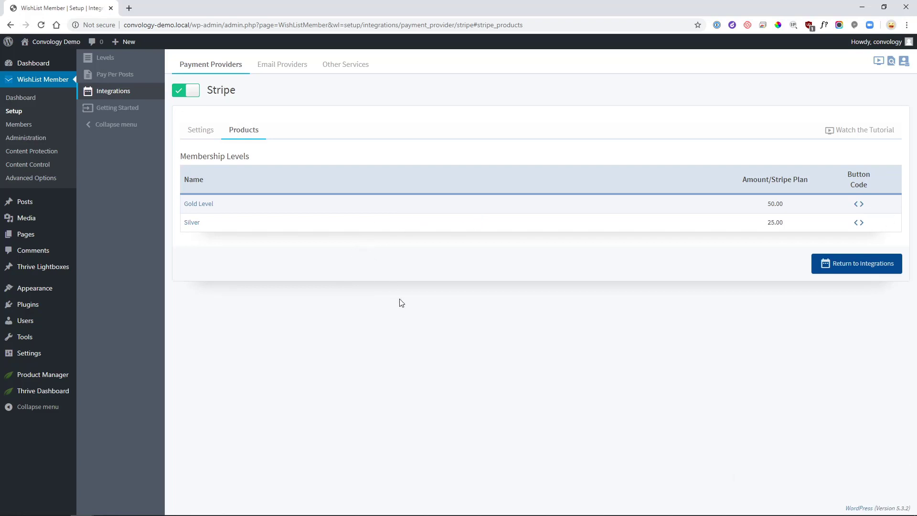
{"action": "mouse_move", "coordinate": [415, 287]}
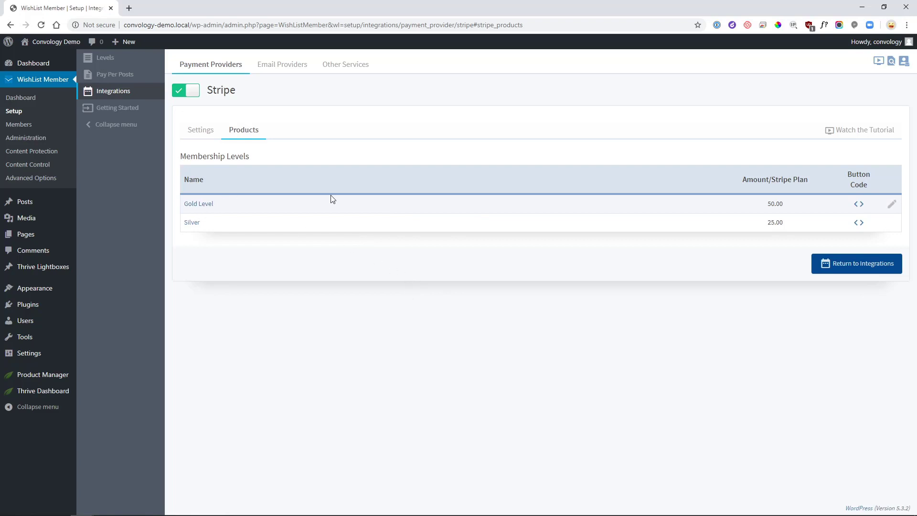
{"action": "mouse_move", "coordinate": [326, 200]}
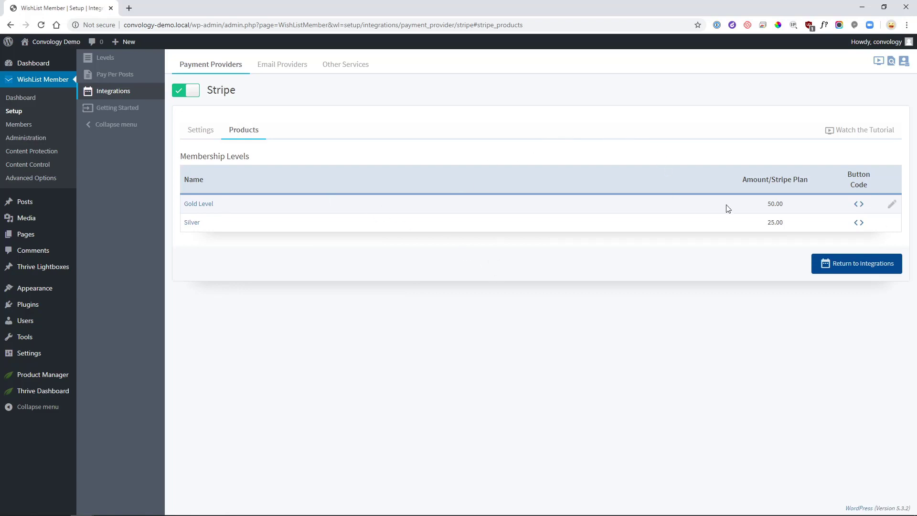
Step: Reveal the Gold Level Stripe button shortcode from its Button Code icon
{"action": "double_click", "coordinate": [859, 179]}
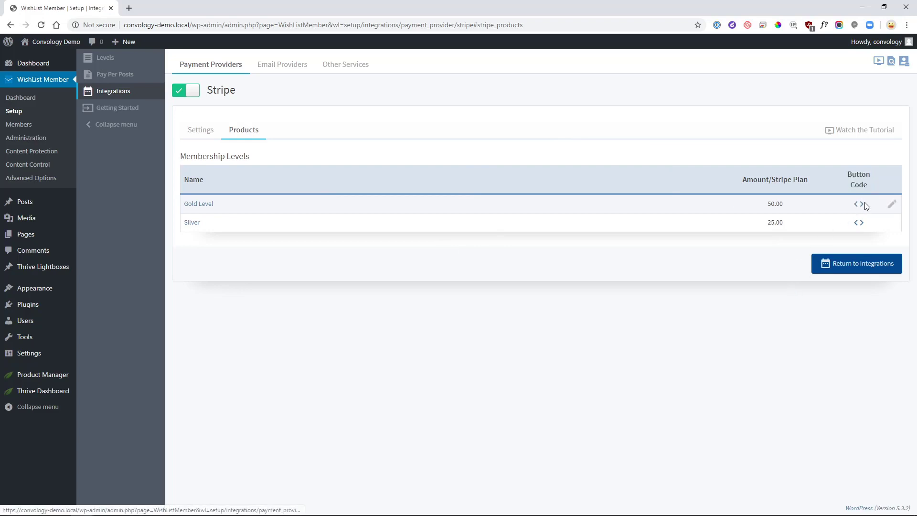
{"action": "left_click", "coordinate": [854, 204]}
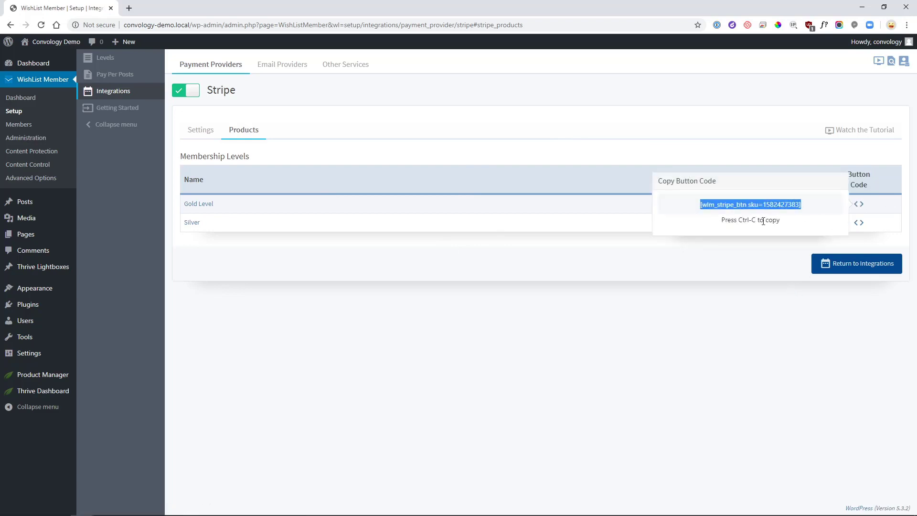
{"action": "mouse_move", "coordinate": [675, 281]}
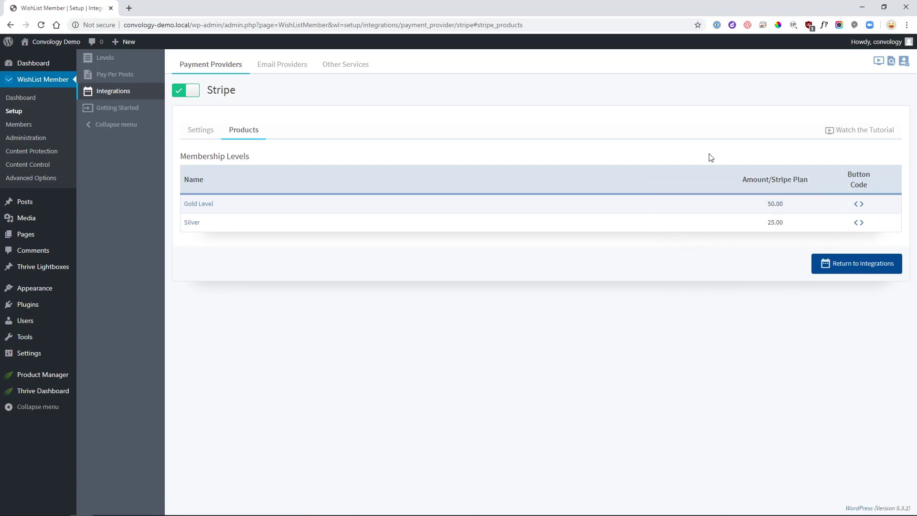
{"action": "mouse_move", "coordinate": [655, 137]}
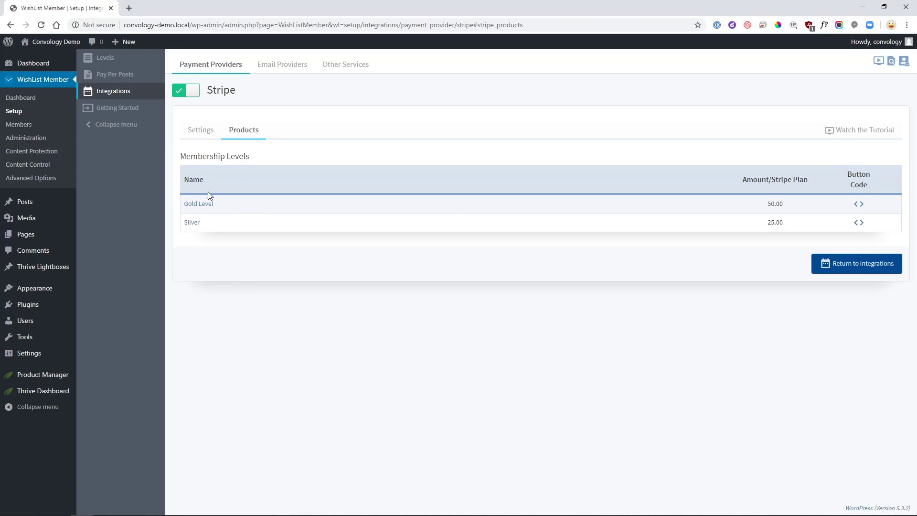
Step: Open the Advanced Options error pages for non-members, wrong level, cancelled and expired
{"action": "left_click", "coordinate": [31, 177]}
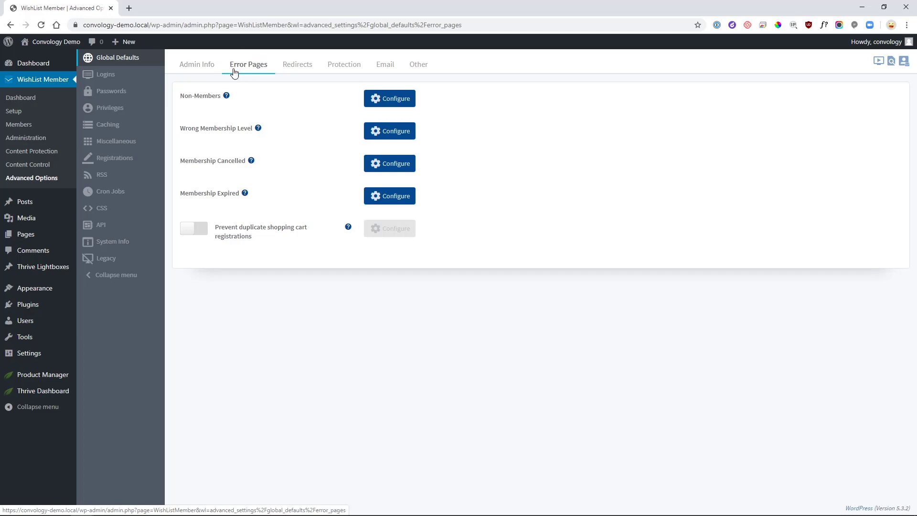
{"action": "mouse_move", "coordinate": [248, 91]}
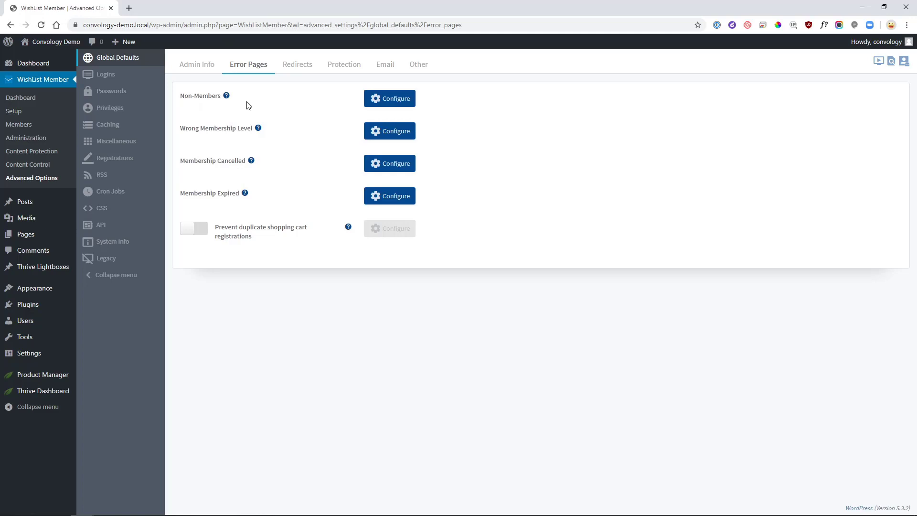
{"action": "mouse_move", "coordinate": [227, 127]}
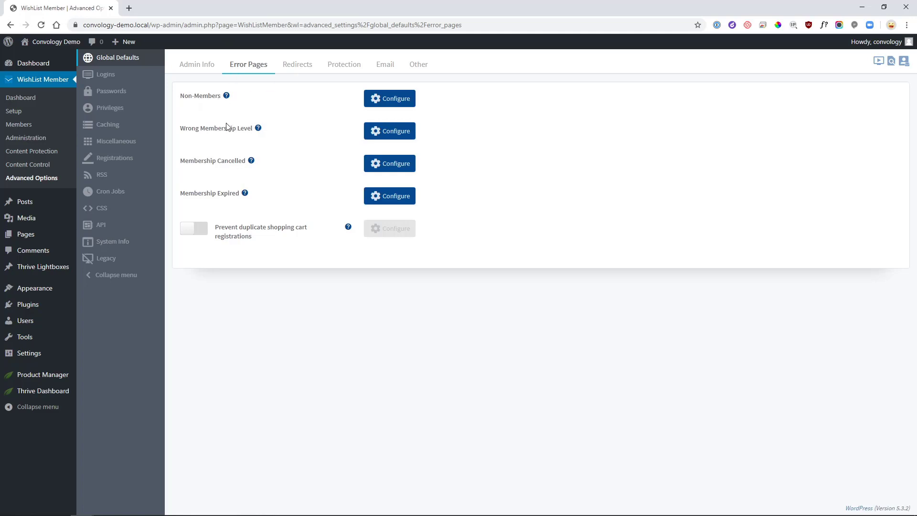
{"action": "mouse_move", "coordinate": [221, 132]}
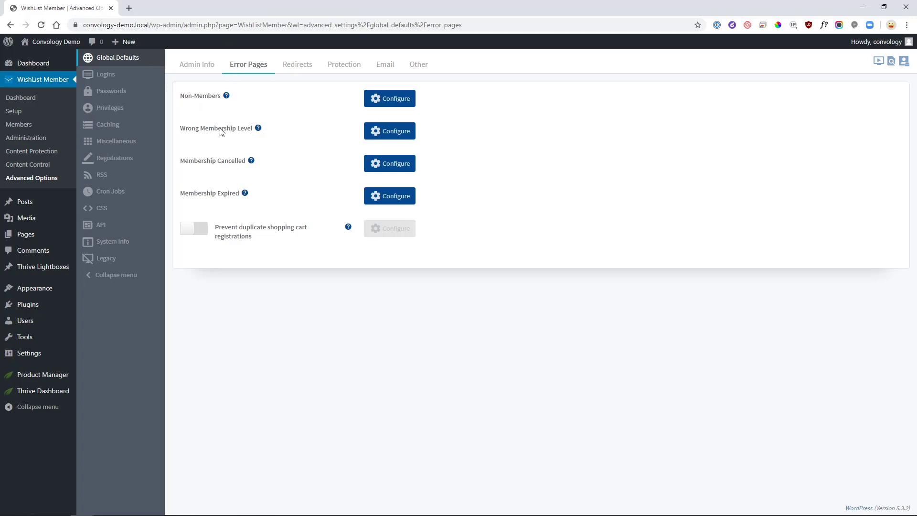
{"action": "left_click", "coordinate": [389, 98]}
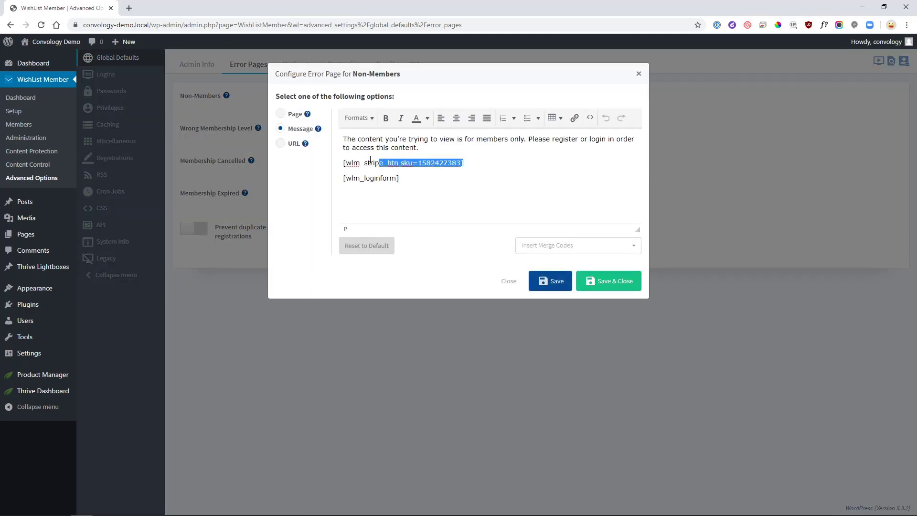
{"action": "left_click", "coordinate": [443, 163]}
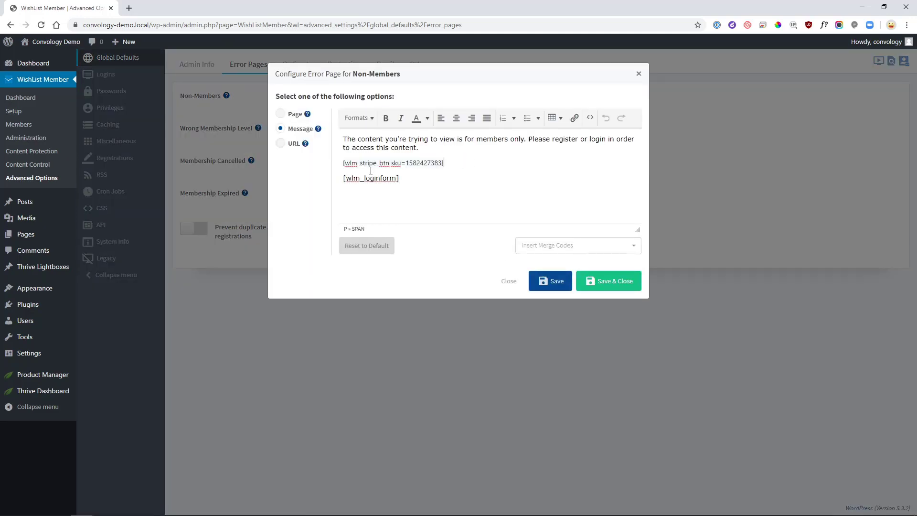
{"action": "left_click", "coordinate": [456, 117]}
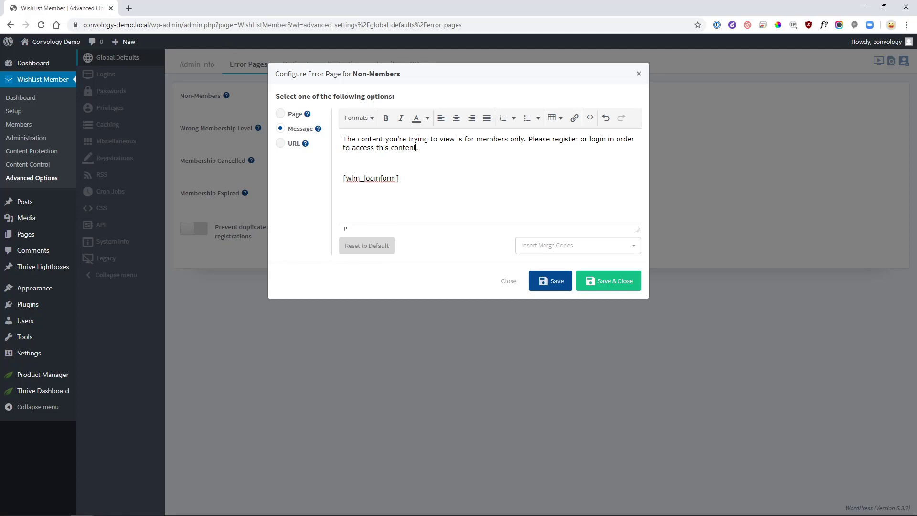
{"action": "type", "text": "[wlm_stripe_btn sku=1582427383]"}
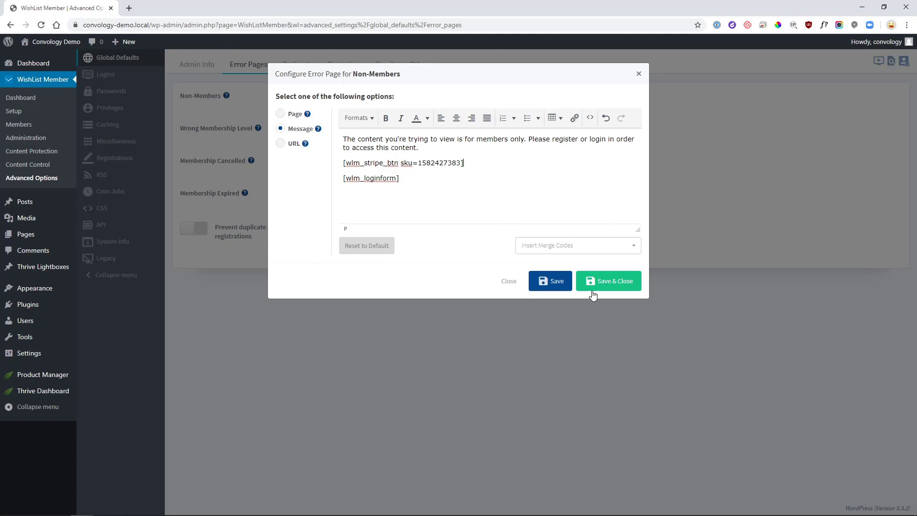
{"action": "left_click", "coordinate": [608, 280]}
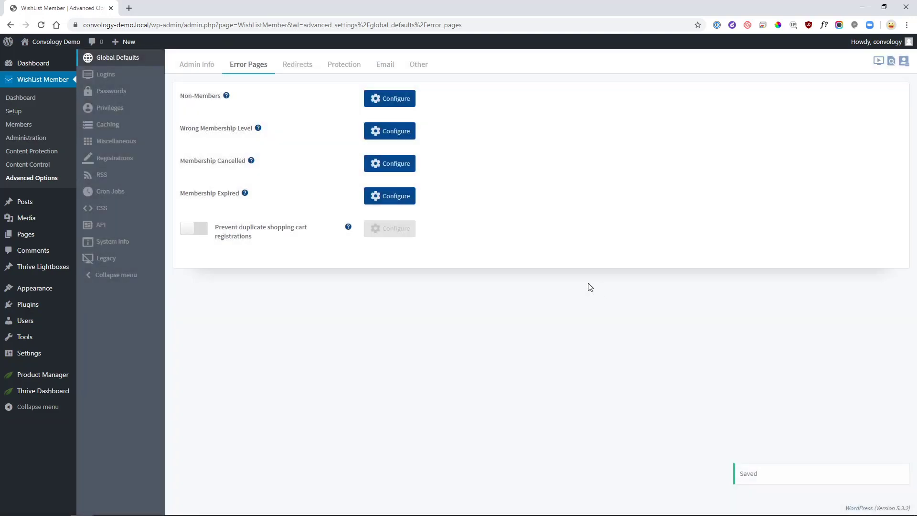
{"action": "mouse_move", "coordinate": [390, 131]}
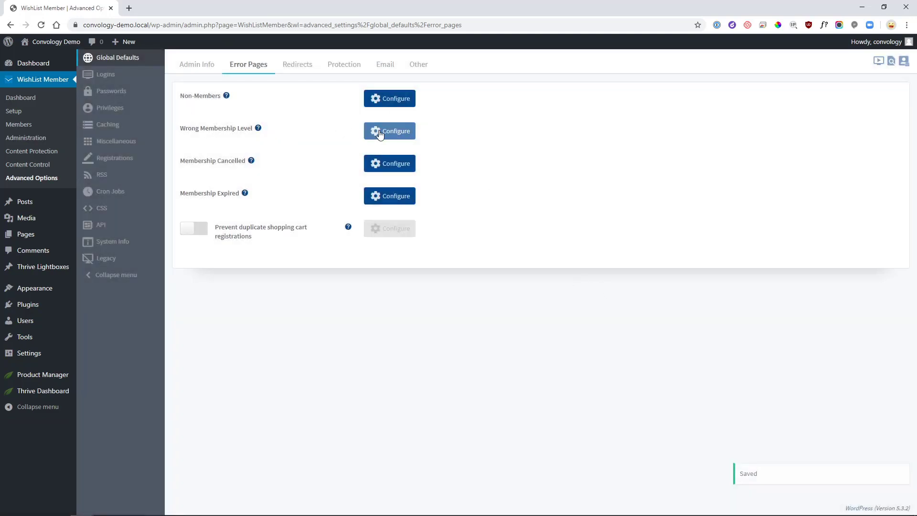
{"action": "left_click", "coordinate": [390, 131]}
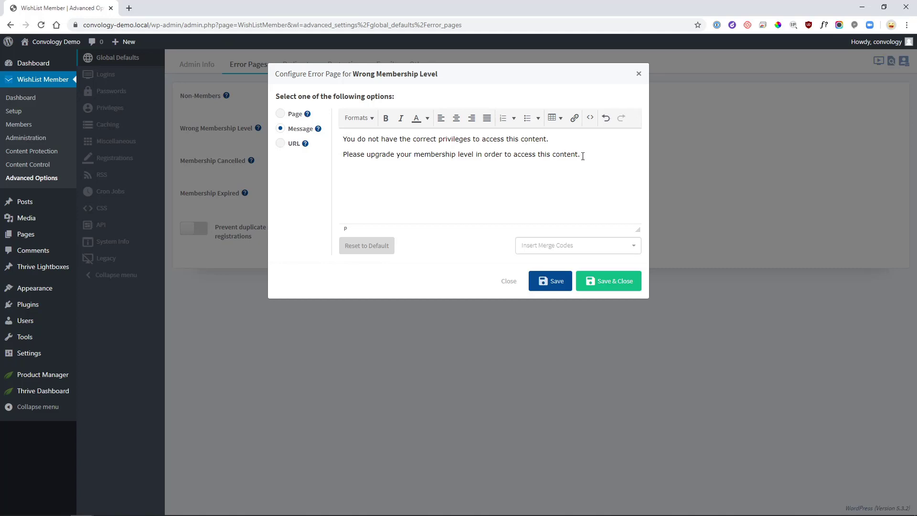
{"action": "type", "text": "[wlm_stripe_btn sku=1582427383]"}
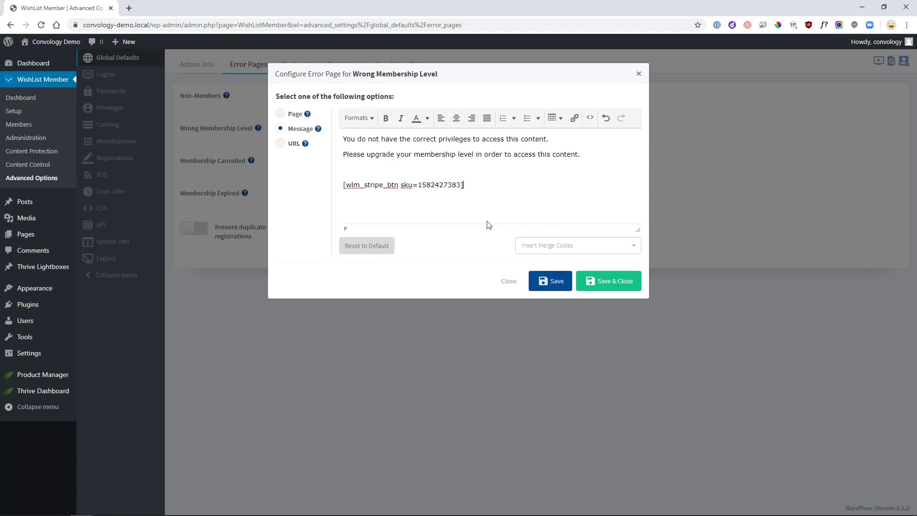
{"action": "left_click", "coordinate": [608, 281]}
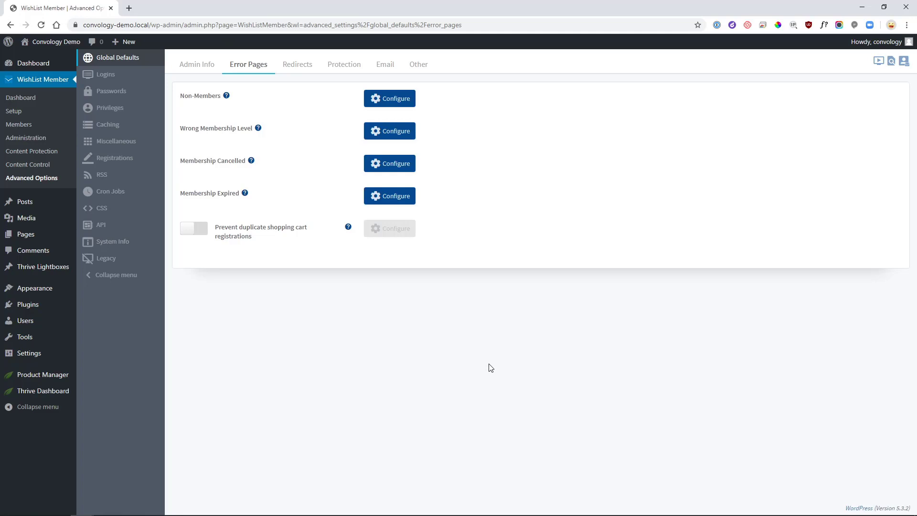
{"action": "mouse_move", "coordinate": [345, 250]}
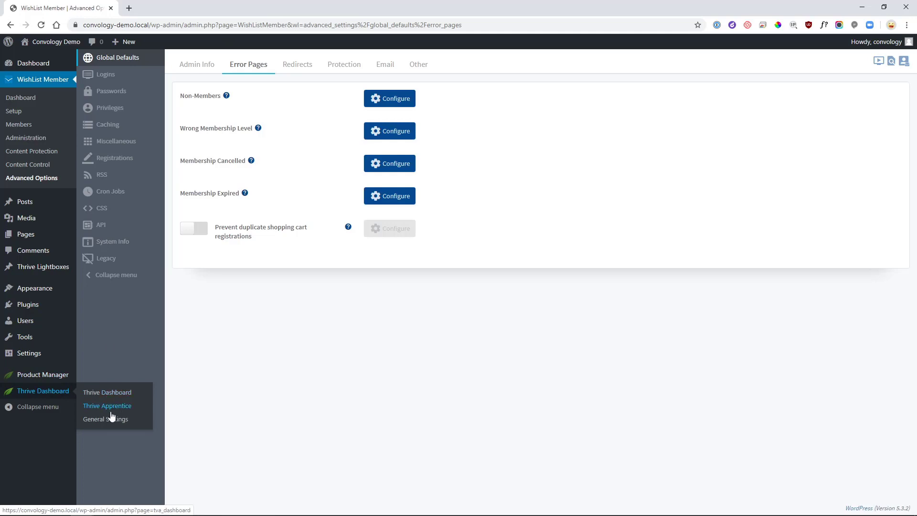
Step: Replace Test Course's existing access rule with a WishList Membership rule allowing Gold Level
{"action": "left_click", "coordinate": [107, 406]}
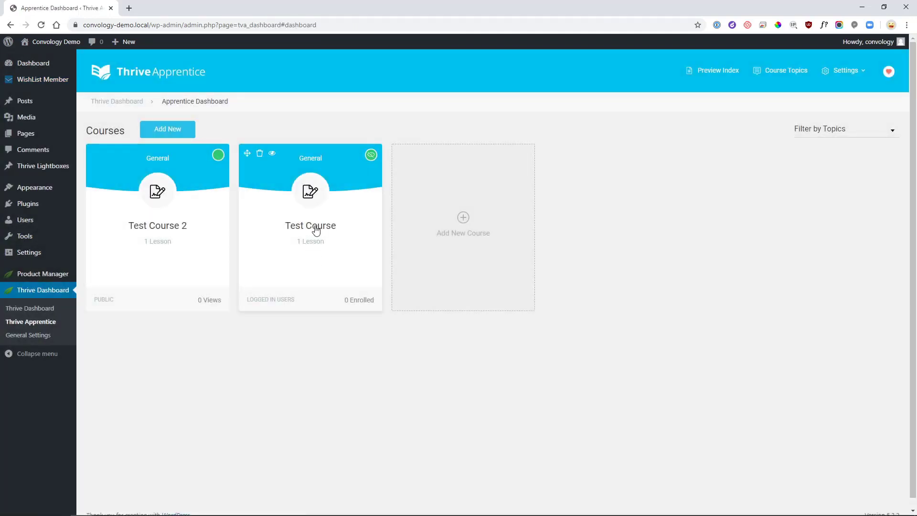
{"action": "left_click", "coordinate": [310, 226]}
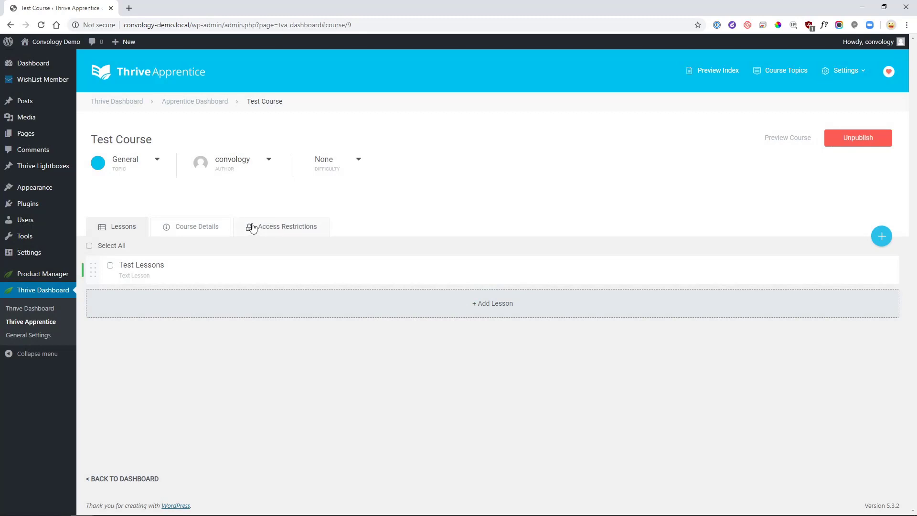
{"action": "mouse_move", "coordinate": [301, 228]}
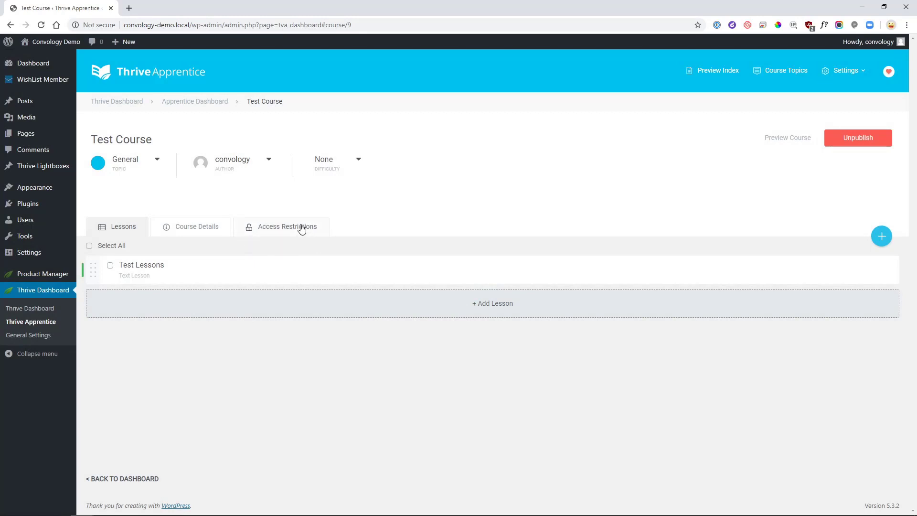
{"action": "left_click", "coordinate": [287, 226]}
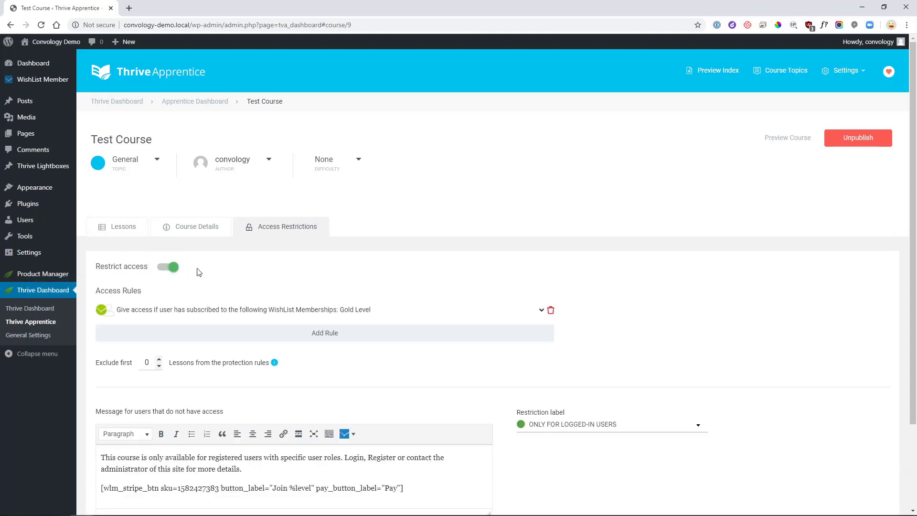
{"action": "scroll", "scroll_direction": "down", "scroll_amount": 3}
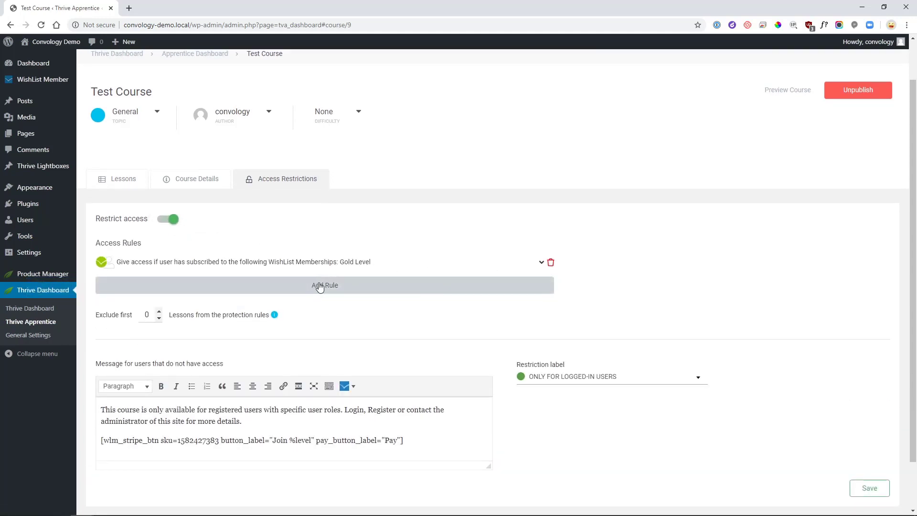
{"action": "left_click", "coordinate": [550, 263]}
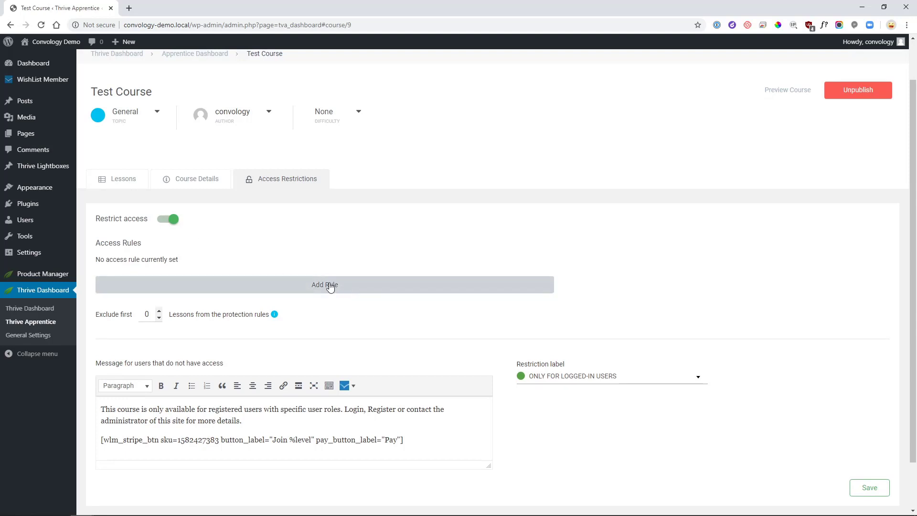
{"action": "left_click", "coordinate": [324, 284]}
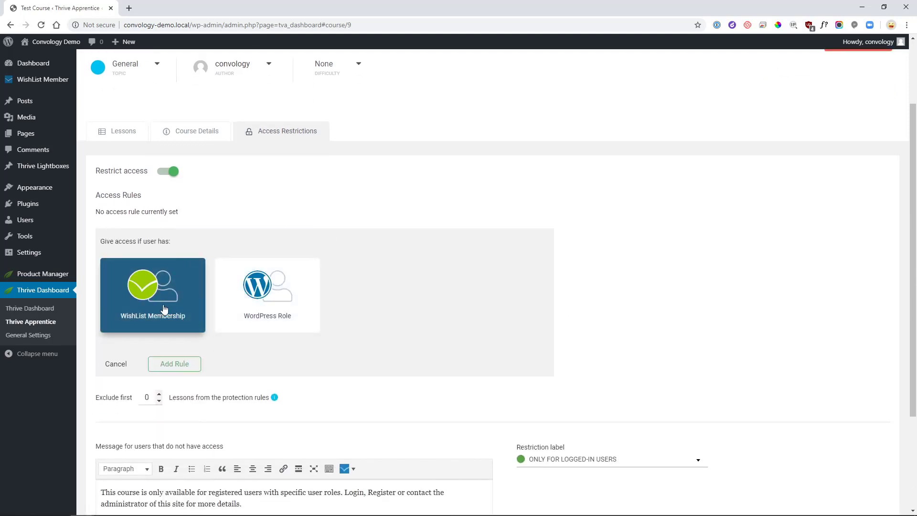
{"action": "left_click", "coordinate": [152, 294]}
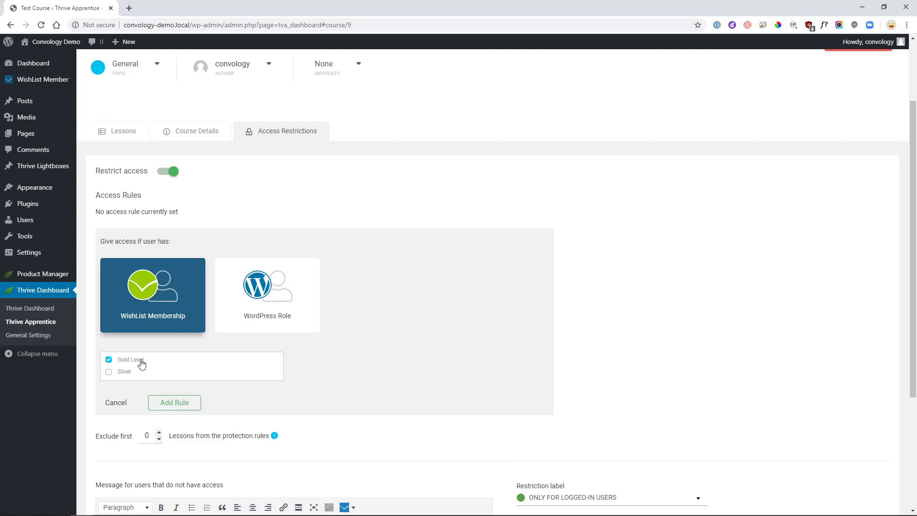
{"action": "left_click", "coordinate": [174, 402]}
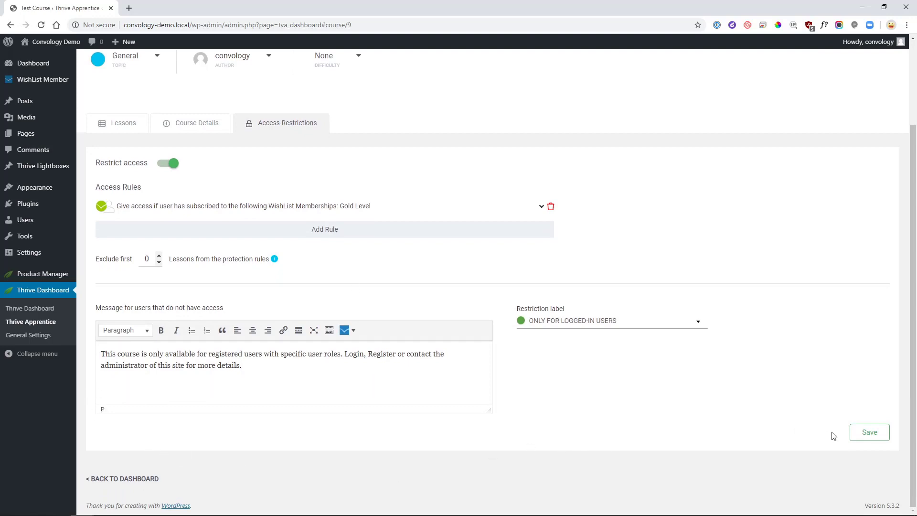
Step: Save Test Course's Gold Level access restriction and get the success confirmation
{"action": "left_click", "coordinate": [869, 431]}
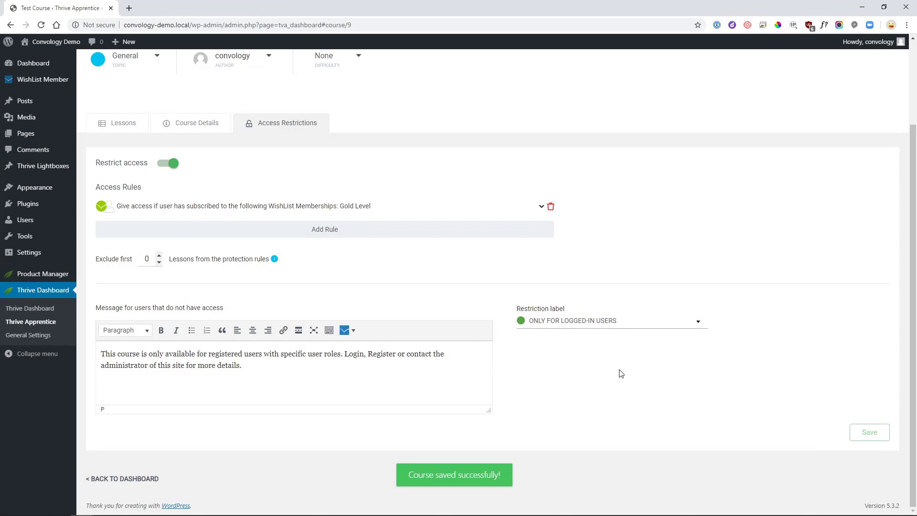
{"action": "mouse_move", "coordinate": [359, 232]}
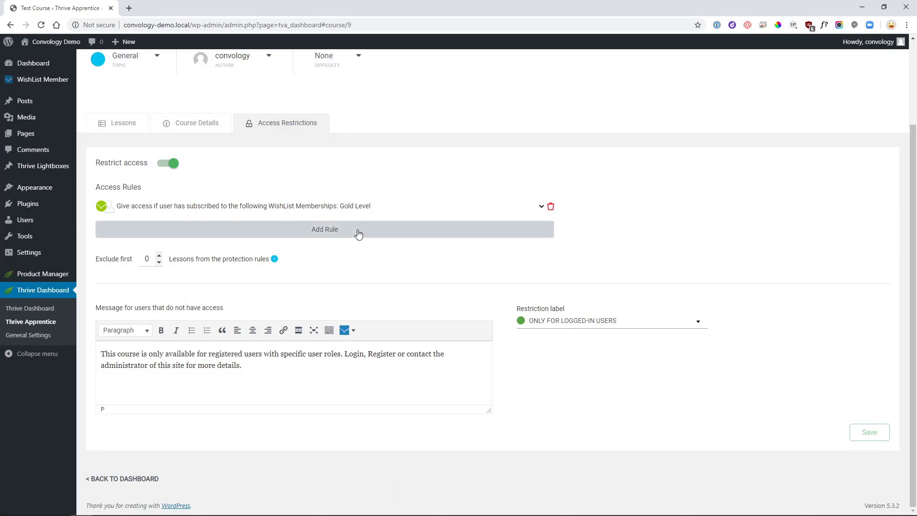
{"action": "mouse_move", "coordinate": [279, 217]}
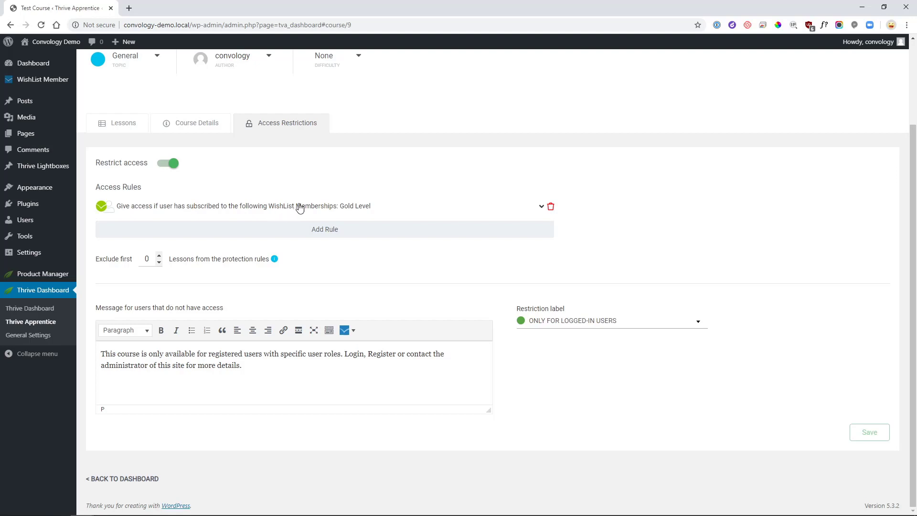
{"action": "mouse_move", "coordinate": [292, 198]}
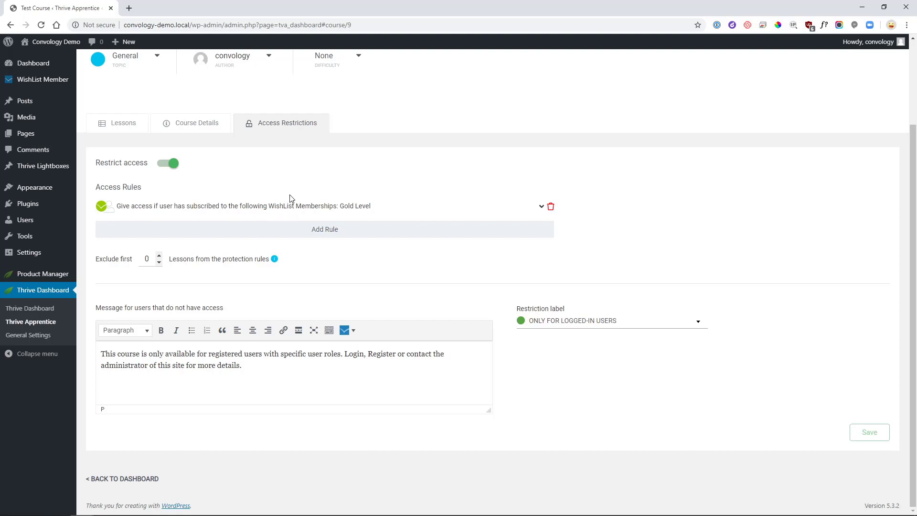
{"action": "mouse_move", "coordinate": [273, 190]}
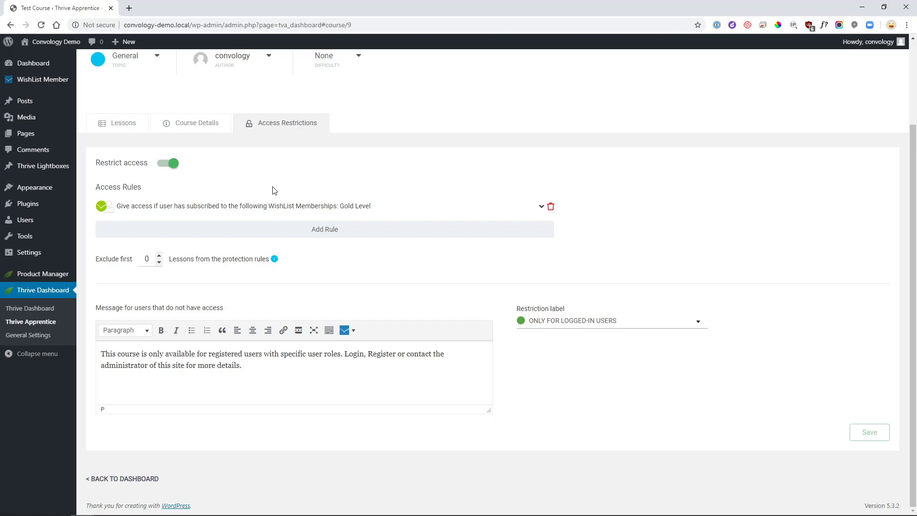
{"action": "mouse_move", "coordinate": [296, 206]}
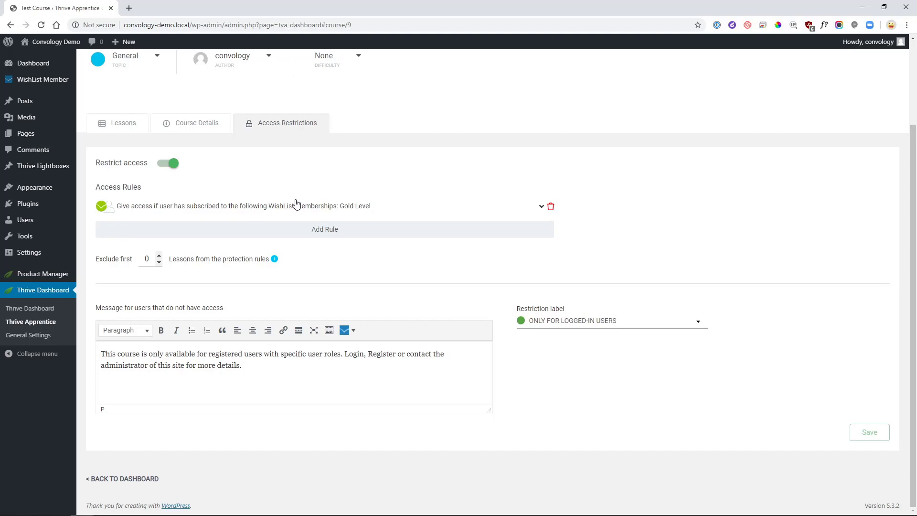
{"action": "mouse_move", "coordinate": [384, 185]}
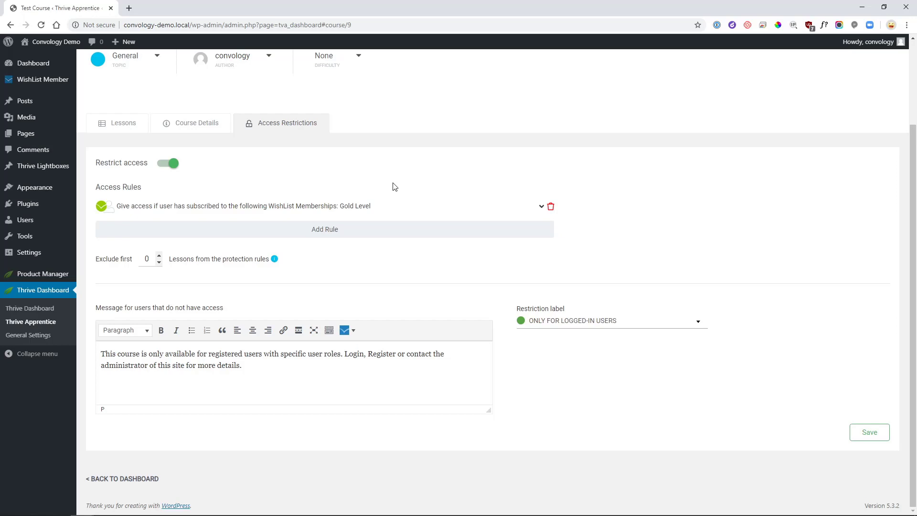
{"action": "mouse_move", "coordinate": [140, 158]}
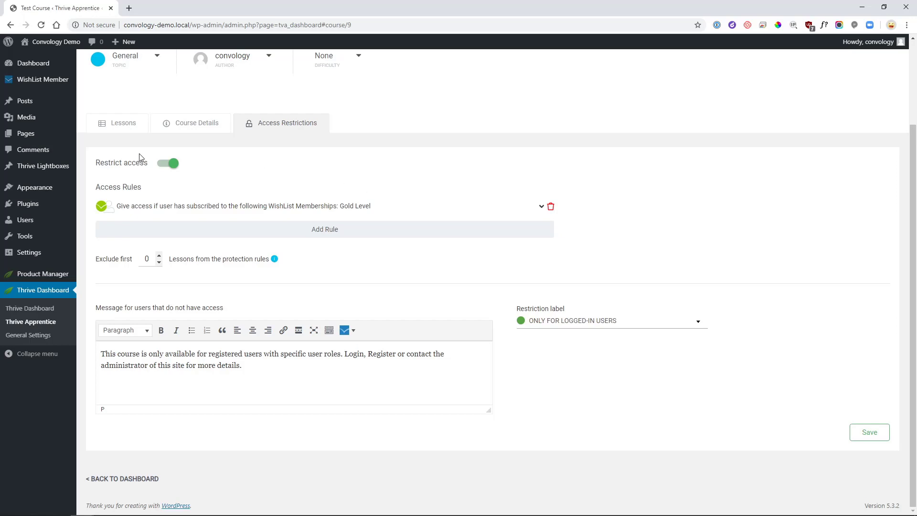
{"action": "mouse_move", "coordinate": [429, 191]}
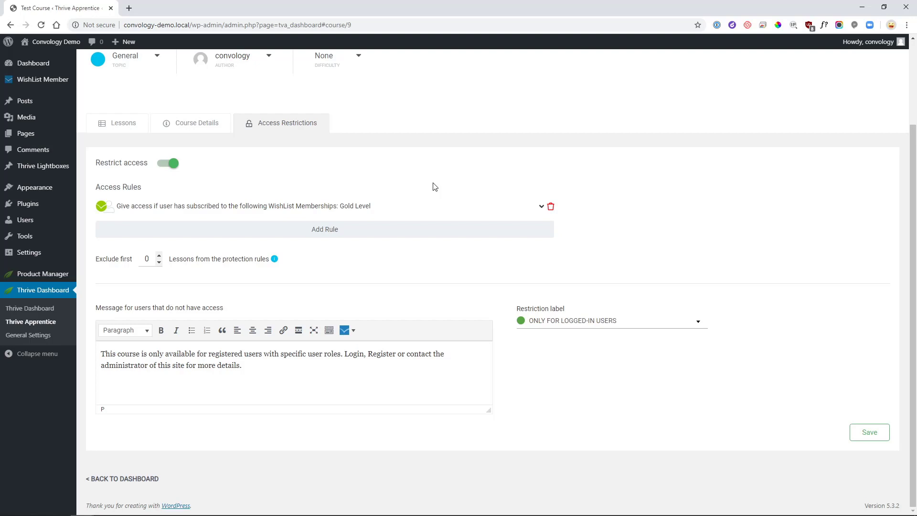
{"action": "mouse_move", "coordinate": [791, 181]}
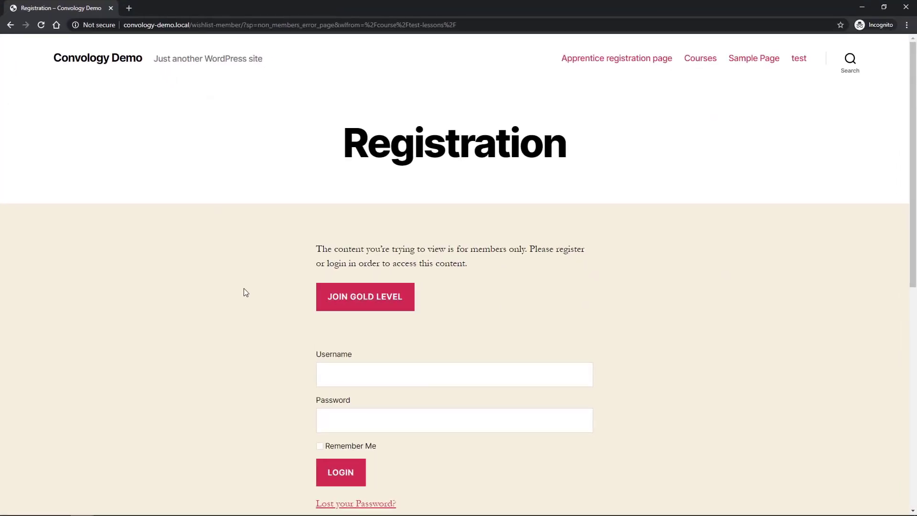
{"action": "mouse_move", "coordinate": [365, 300]}
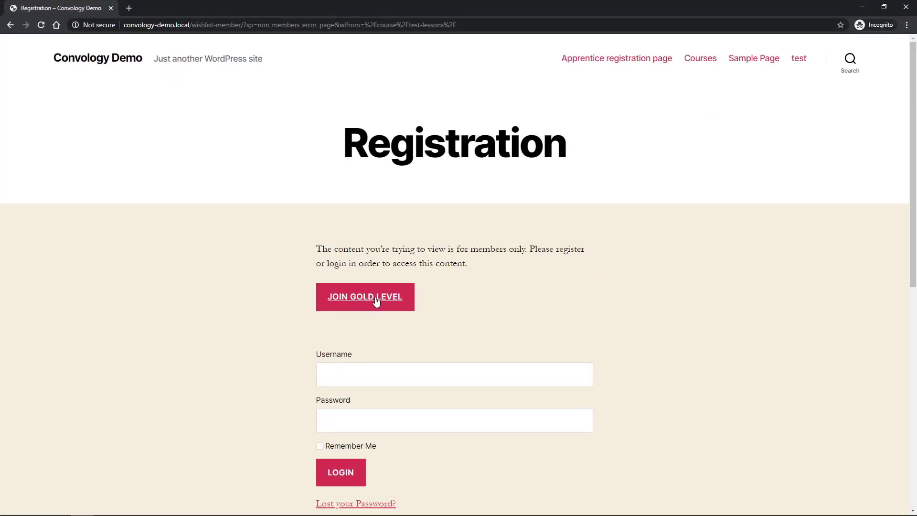
{"action": "left_click", "coordinate": [364, 297]}
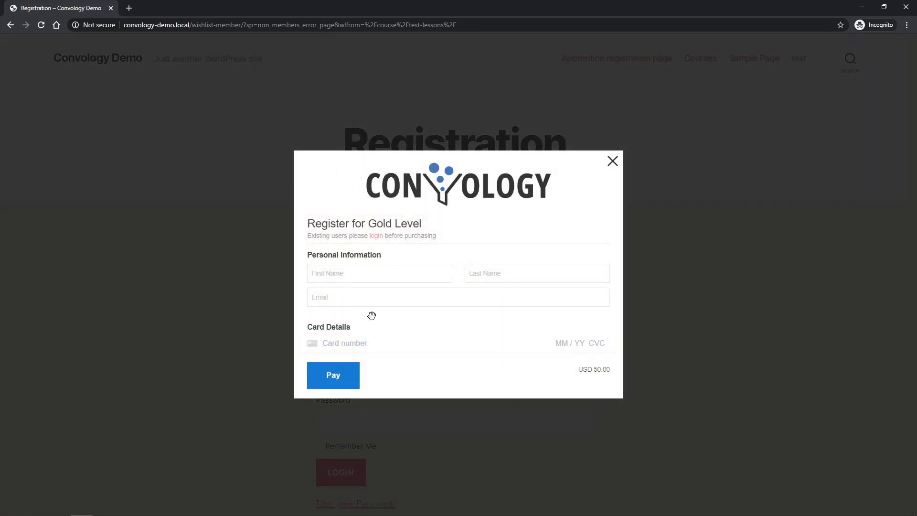
{"action": "left_click", "coordinate": [379, 273]}
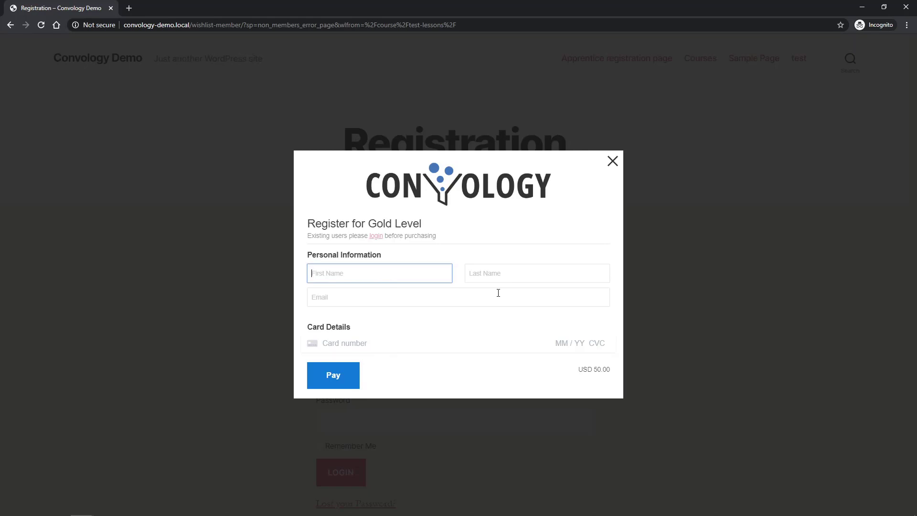
{"action": "type", "text": "Test2"}
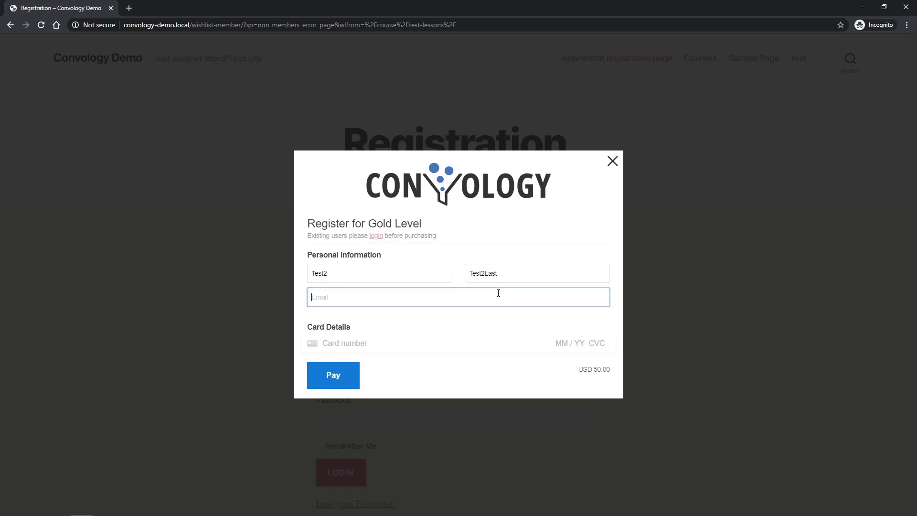
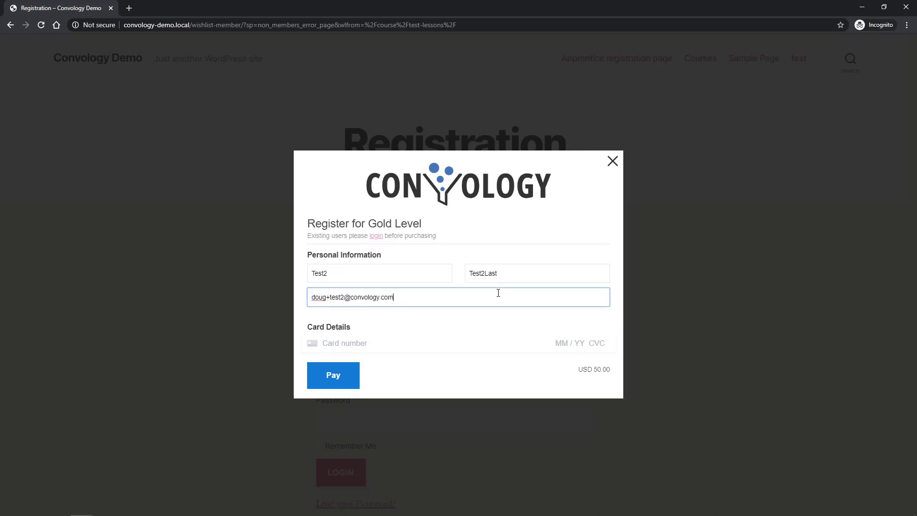
{"action": "type", "text": "4242"}
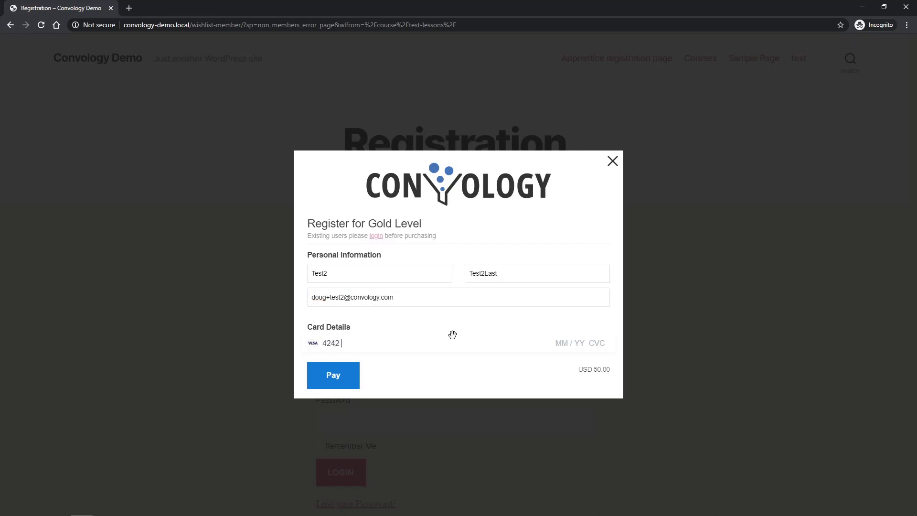
{"action": "type", "text": "4242 4242 4242 4242"}
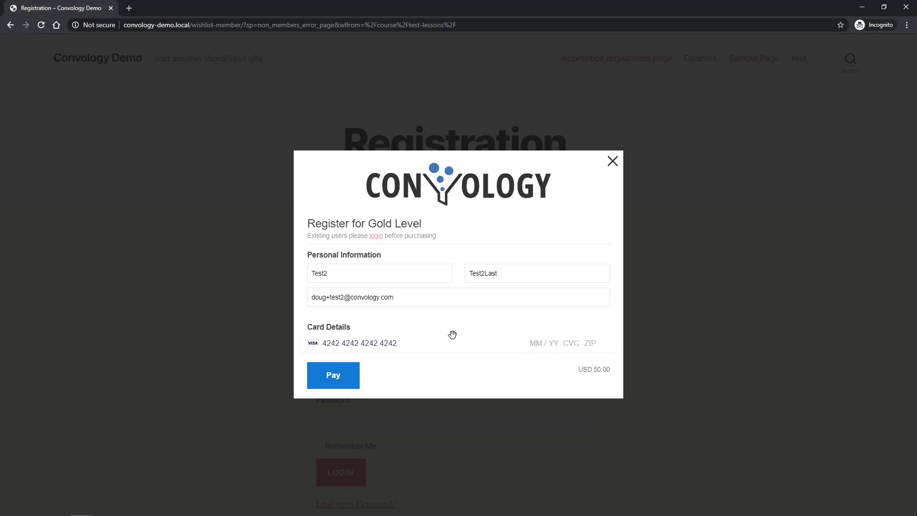
{"action": "type", "text": "02 / 25"}
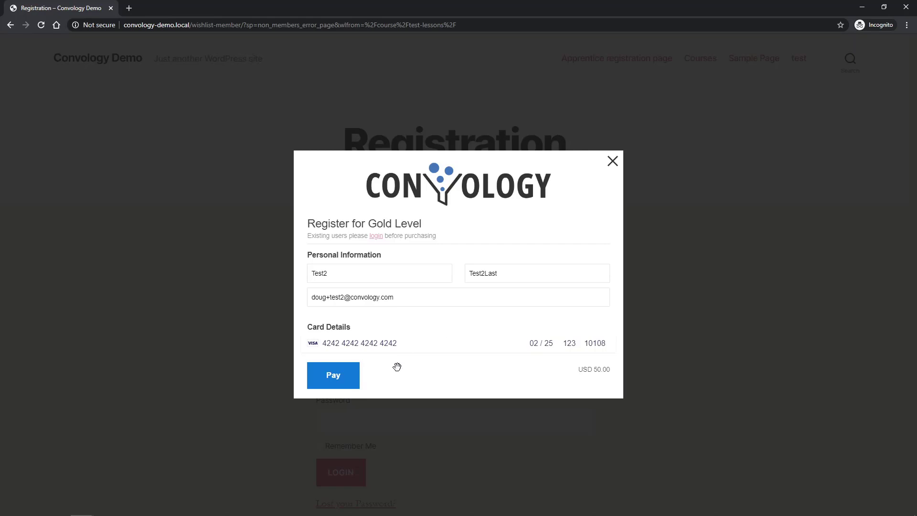
Step: Submit the Gold Level payment to reach the prefilled account creation form
{"action": "left_click", "coordinate": [333, 375]}
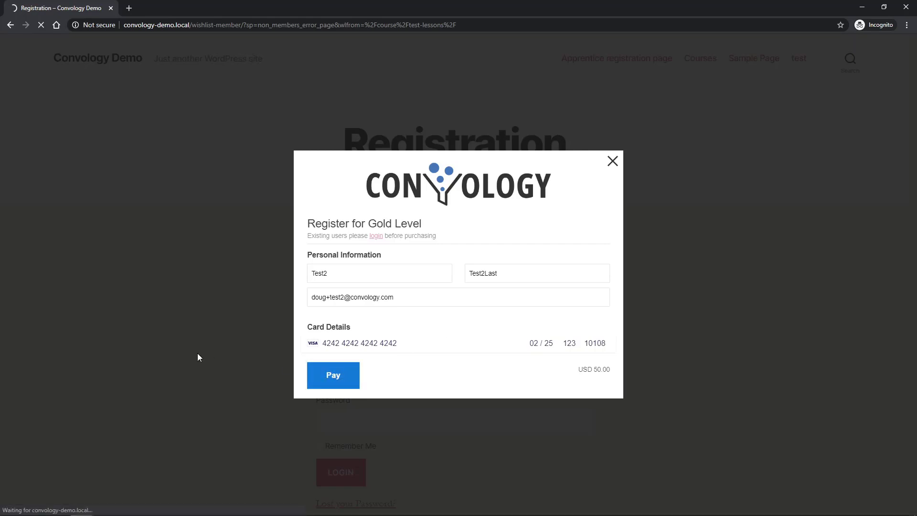
{"action": "left_click", "coordinate": [333, 375]}
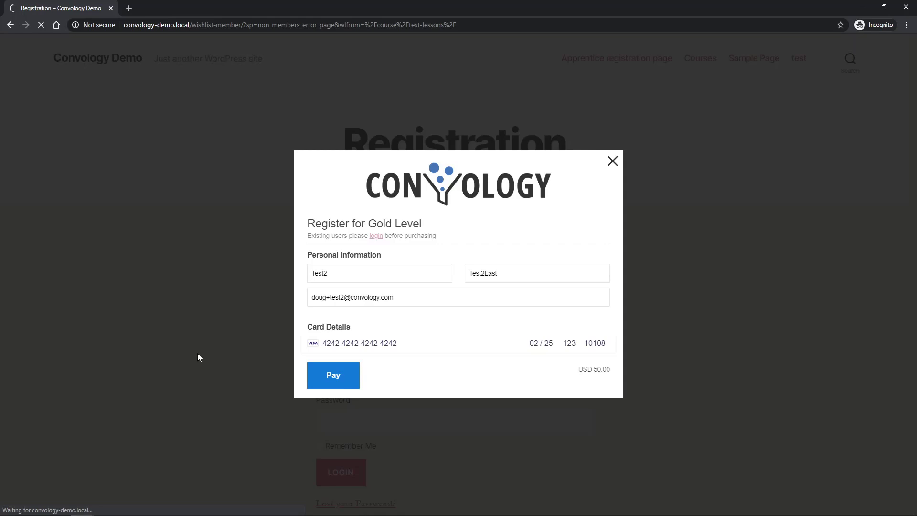
{"action": "left_click", "coordinate": [333, 375]}
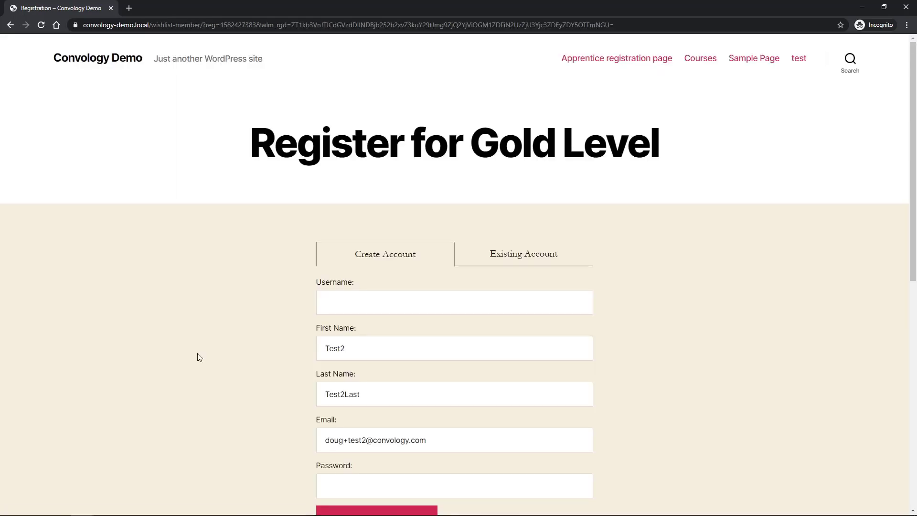
{"action": "mouse_move", "coordinate": [669, 152]}
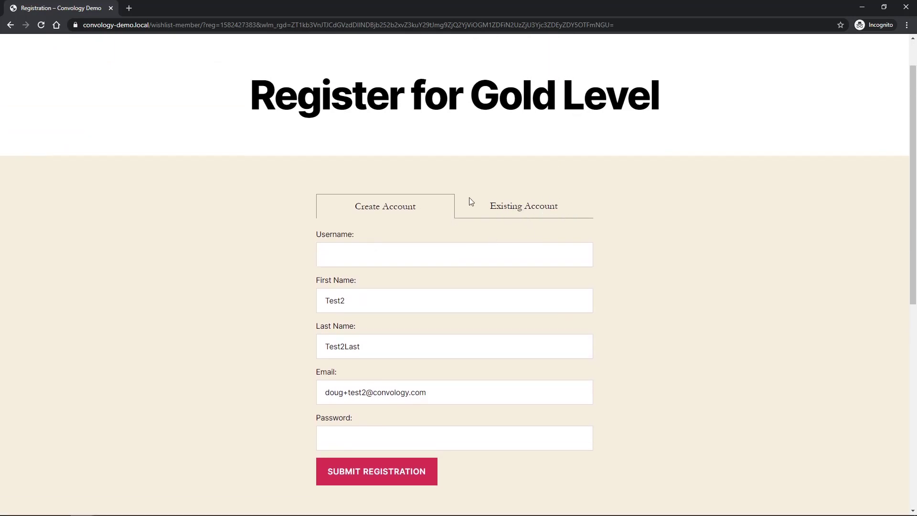
Step: Register the Gold Level account with username 'test' and a password, then visit Courses
{"action": "left_click", "coordinate": [523, 206]}
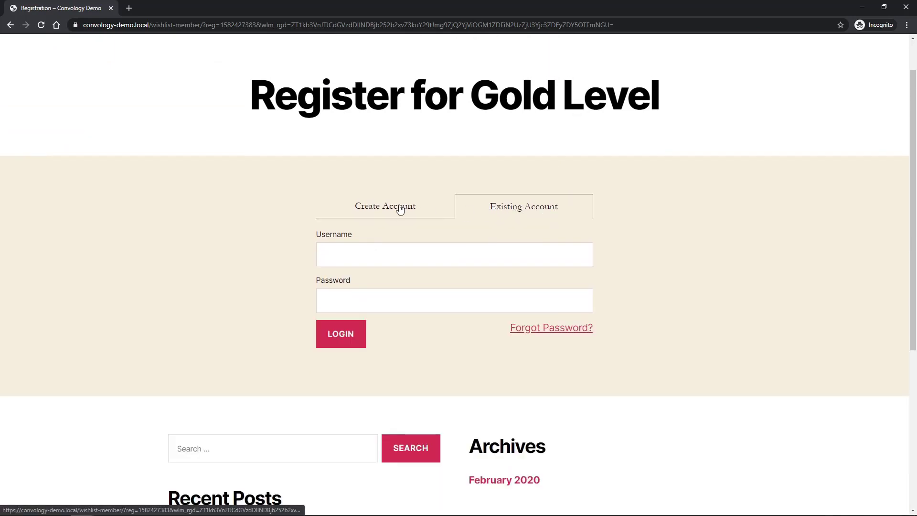
{"action": "left_click", "coordinate": [385, 206]}
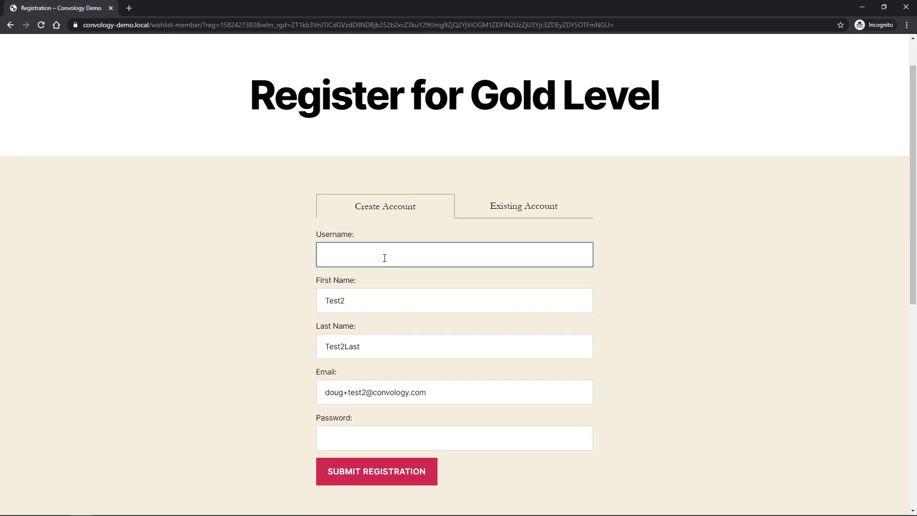
{"action": "type", "text": "test2username"}
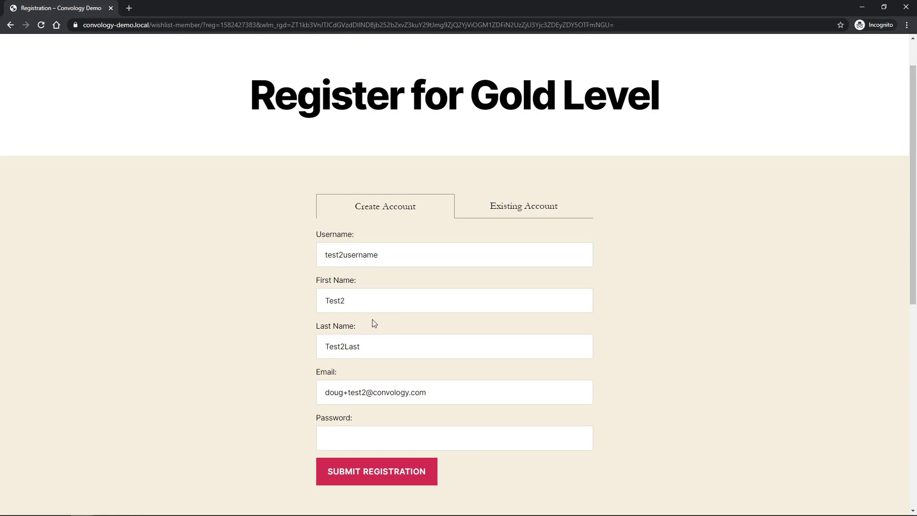
{"action": "left_click", "coordinate": [454, 438]}
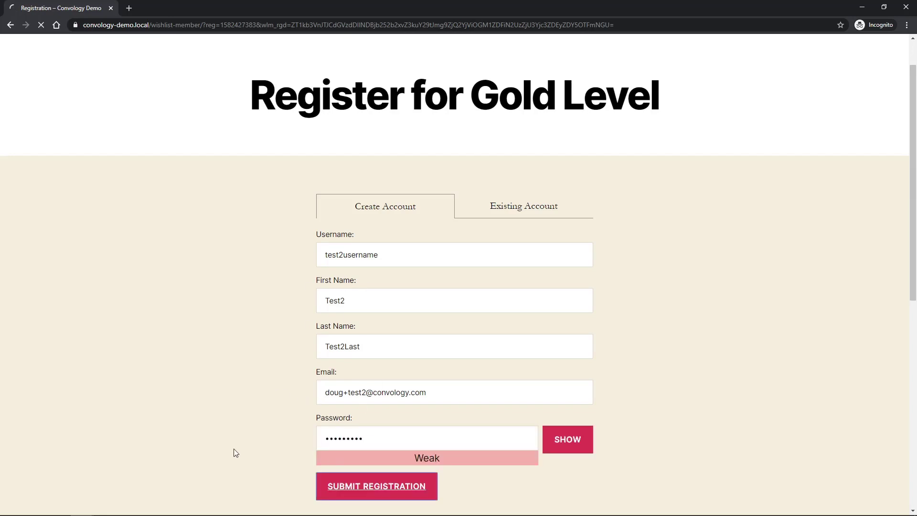
{"action": "left_click", "coordinate": [377, 486]}
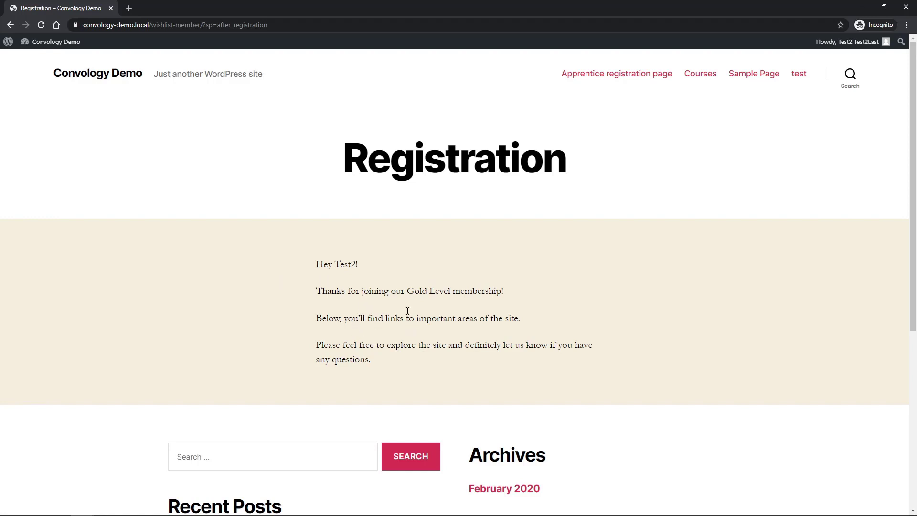
{"action": "left_click", "coordinate": [699, 73]}
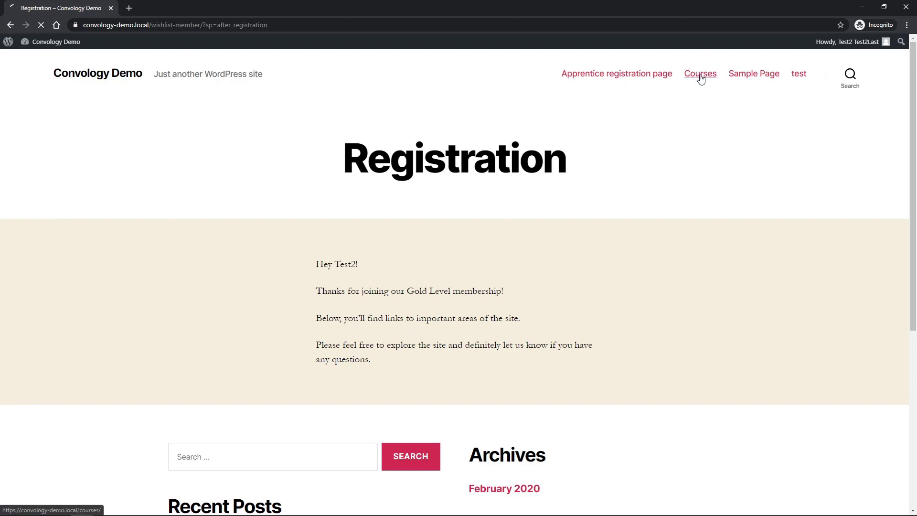